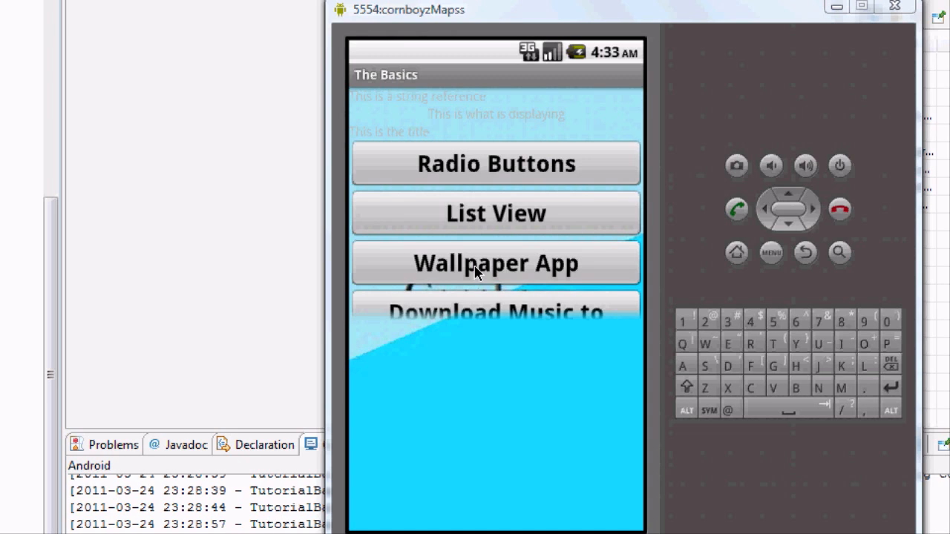
pyautogui.moveTo(463, 370)
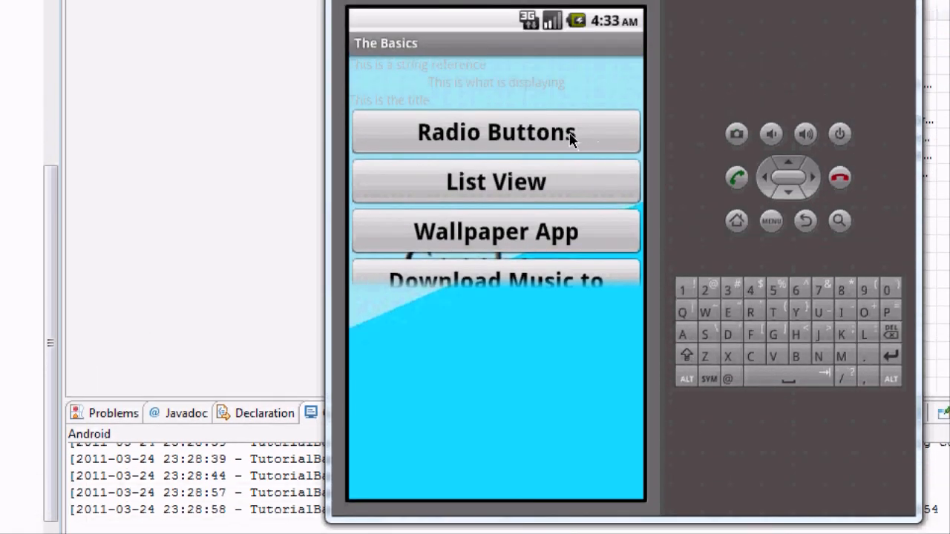
pyautogui.moveTo(526, 209)
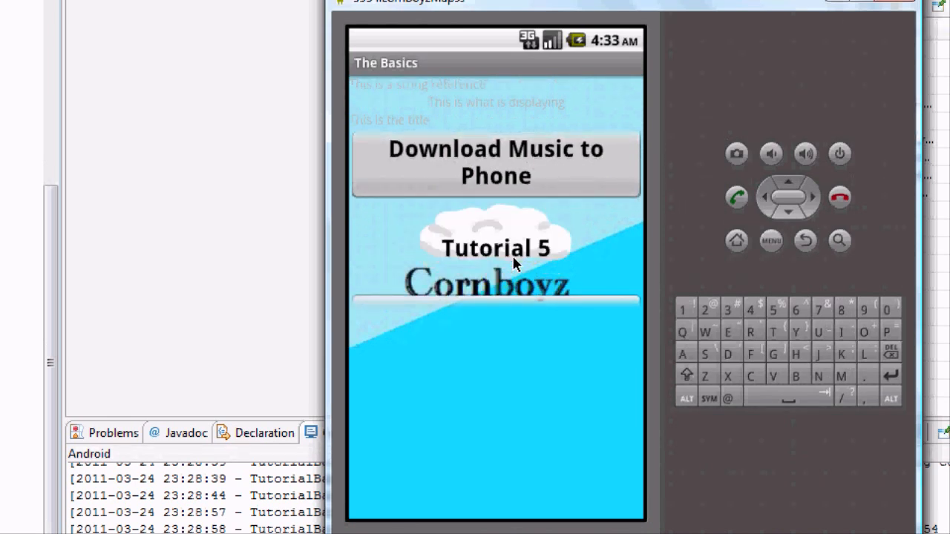
# Step: Scroll the app's button list down and hold the Tutorial 5 cloud to see the storm-cloud image
pyautogui.scroll(-3)
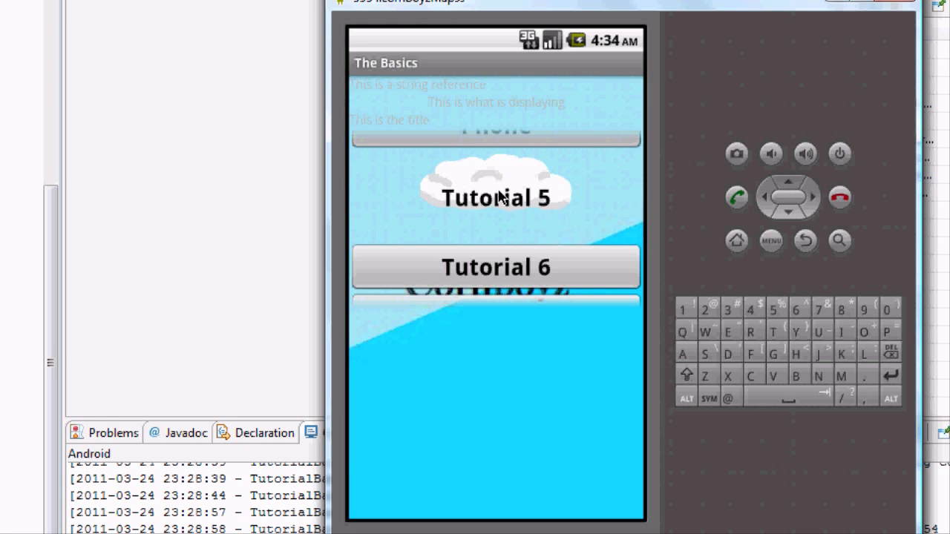
pyautogui.moveTo(478, 185)
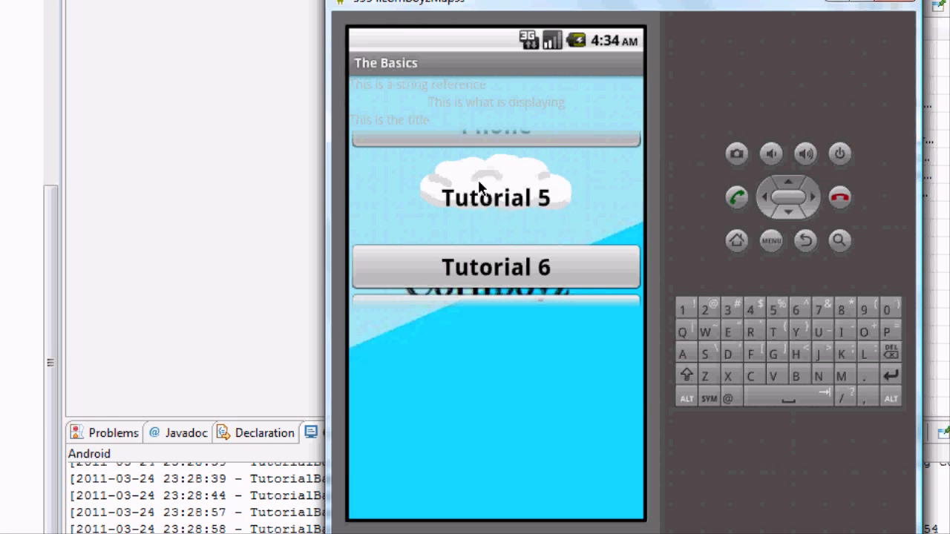
pyautogui.moveTo(498, 196)
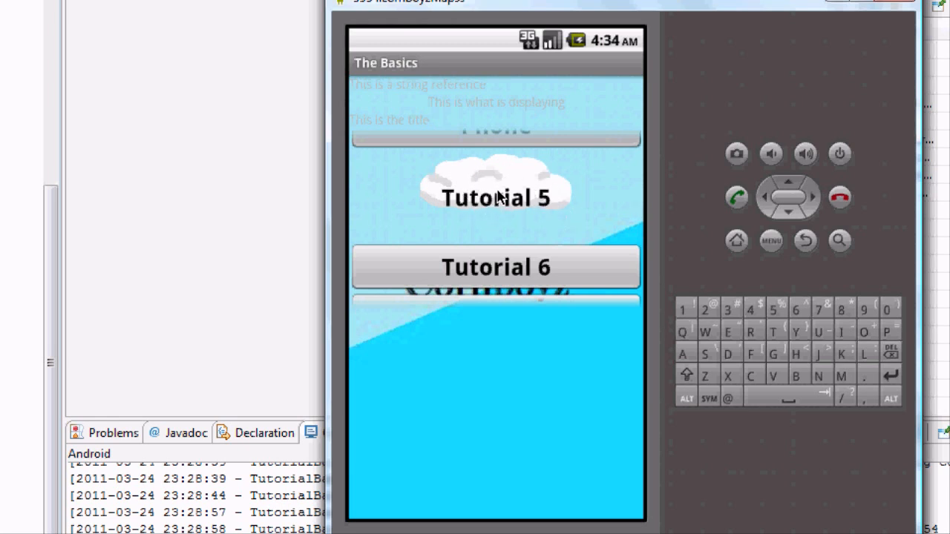
pyautogui.click(496, 197)
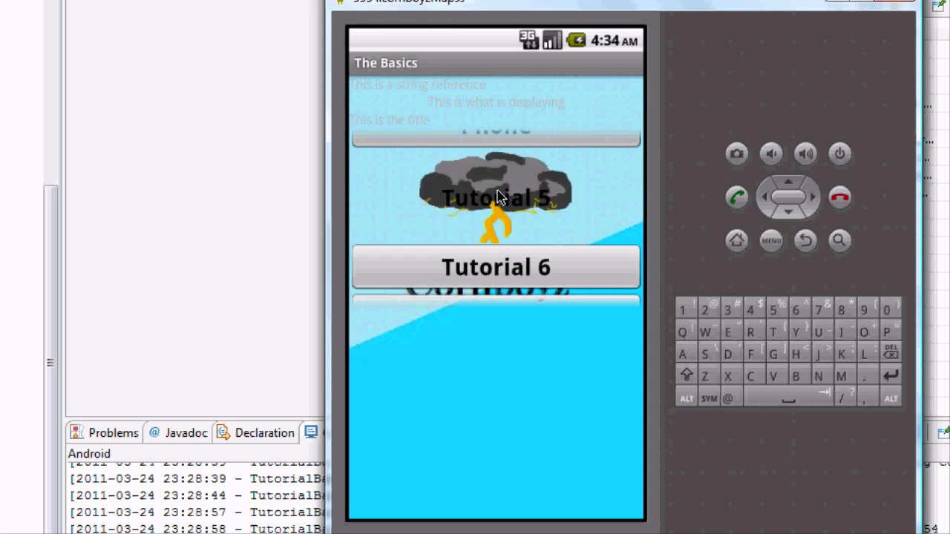
pyautogui.moveTo(540, 195)
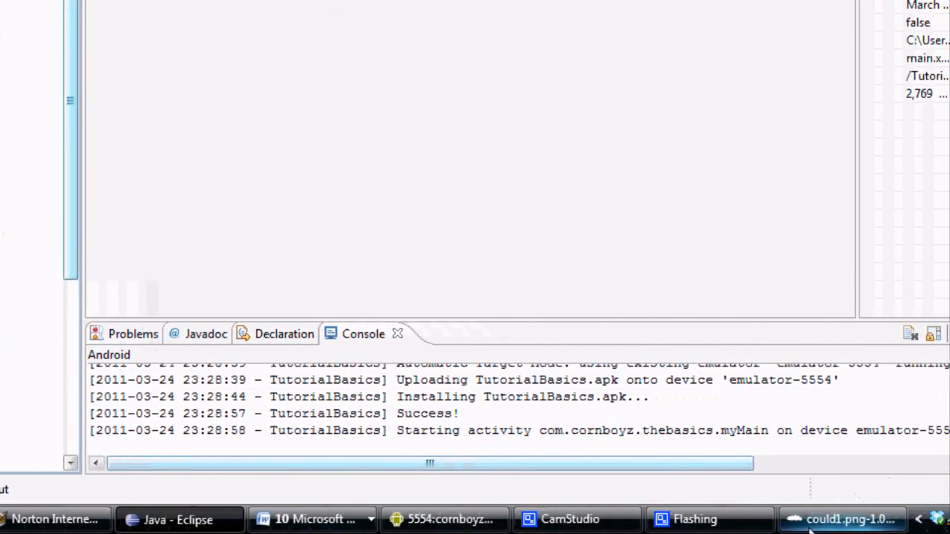
# Step: Bring up cloud1.png in GIMP to look over the white cloud image
pyautogui.click(849, 520)
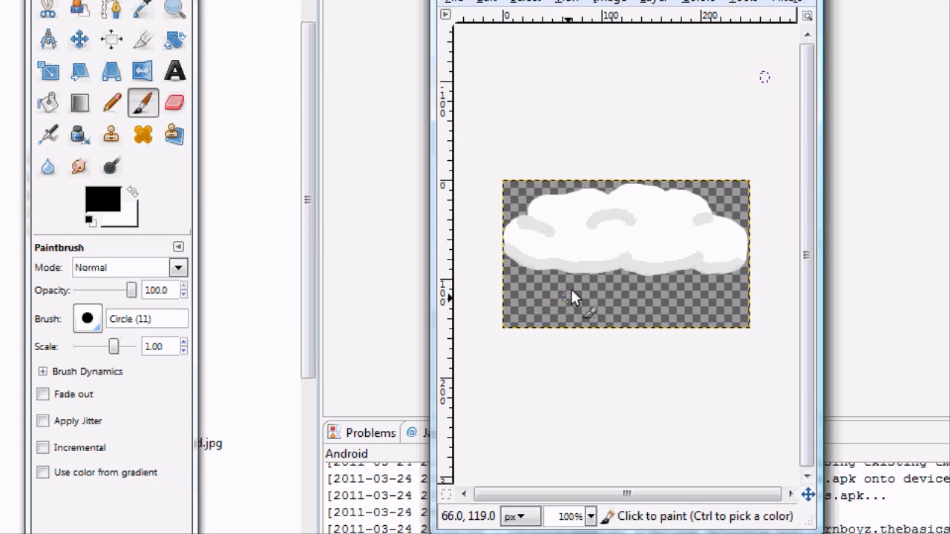
pyautogui.moveTo(676, 230)
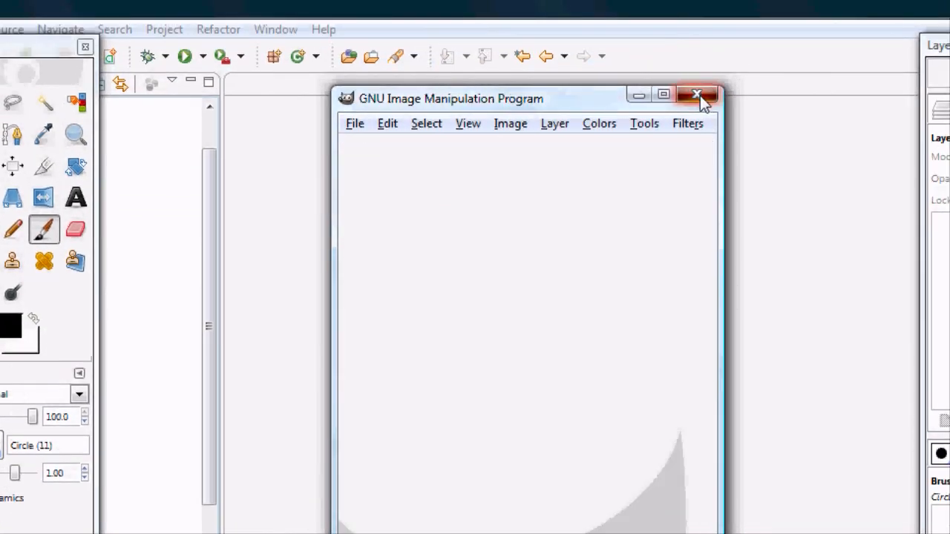
# Step: Close GIMP and scroll Package Explorer to res/drawable-hdpi listing cloud1, cloud2 and cloud3
pyautogui.click(696, 95)
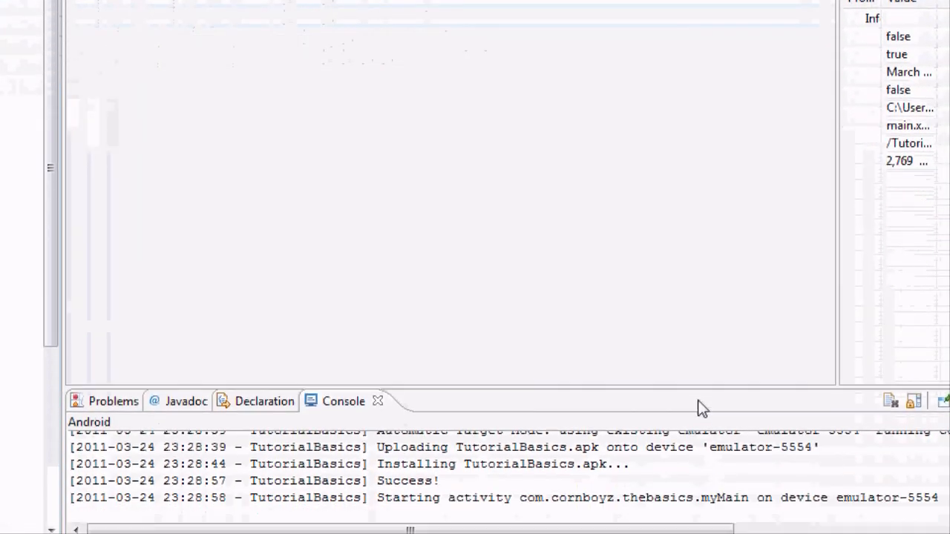
pyautogui.moveTo(439, 176)
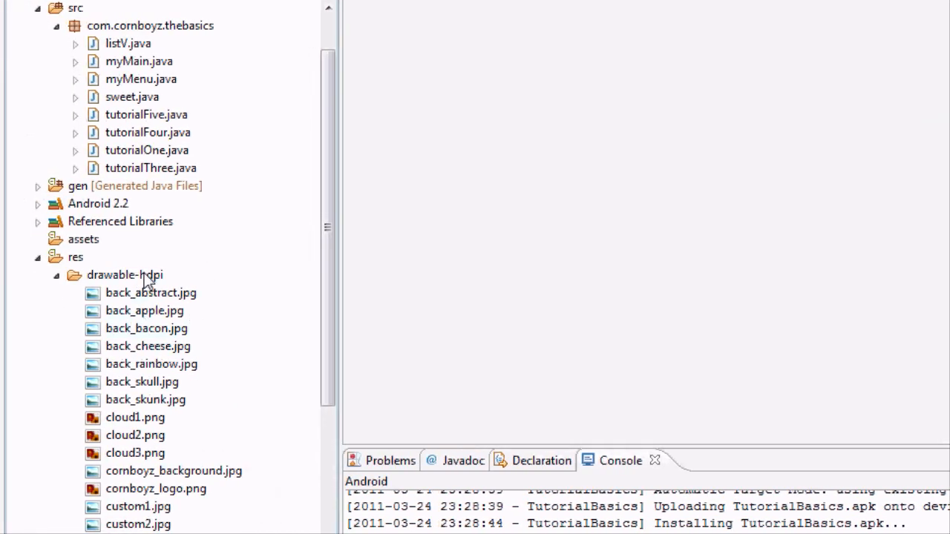
pyautogui.scroll(-3)
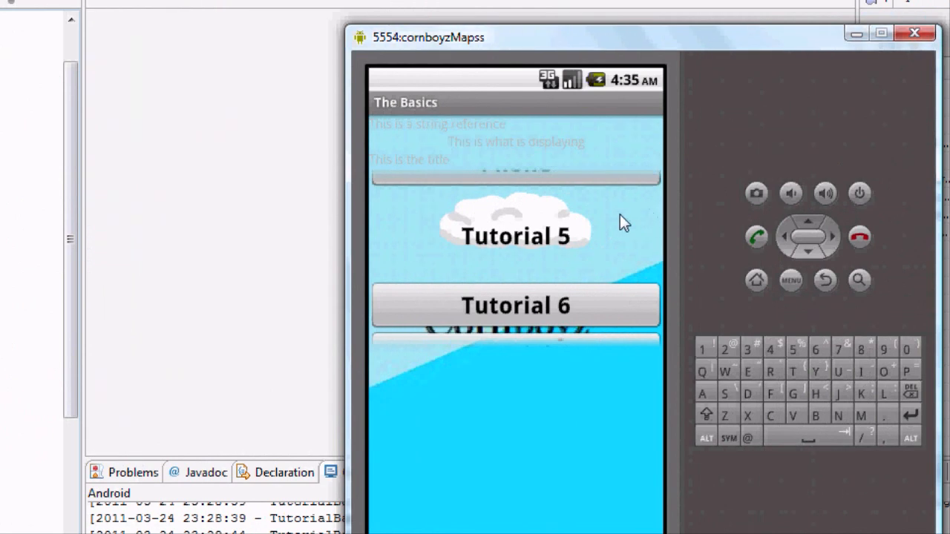
pyautogui.moveTo(531, 245)
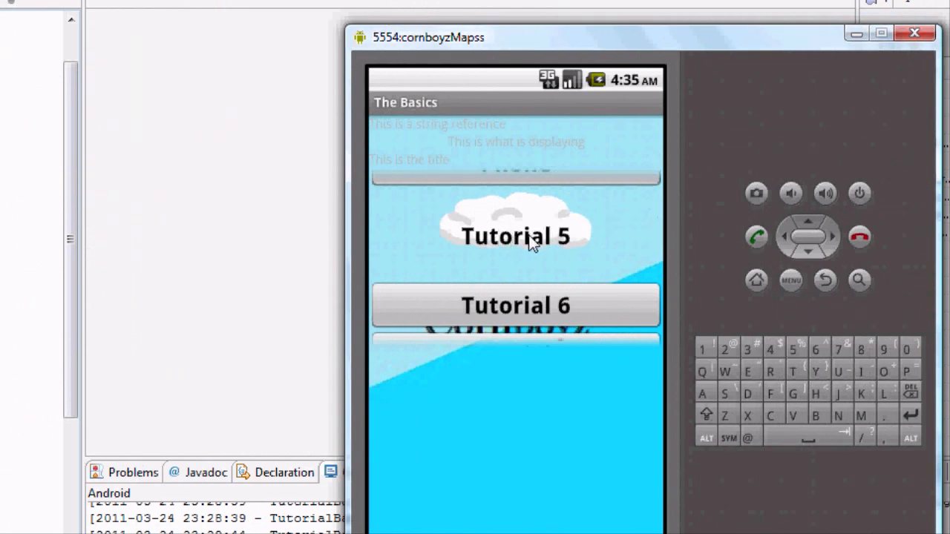
# Step: Hold Tutorial 5 to see the storm cloud, then launch its rotated-text activity and return to Eclipse
pyautogui.click(515, 236)
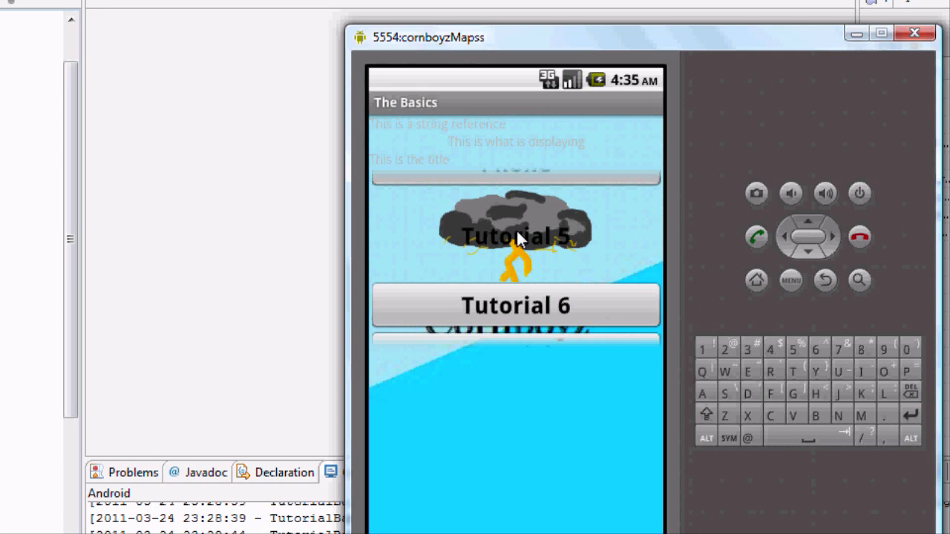
pyautogui.moveTo(597, 246)
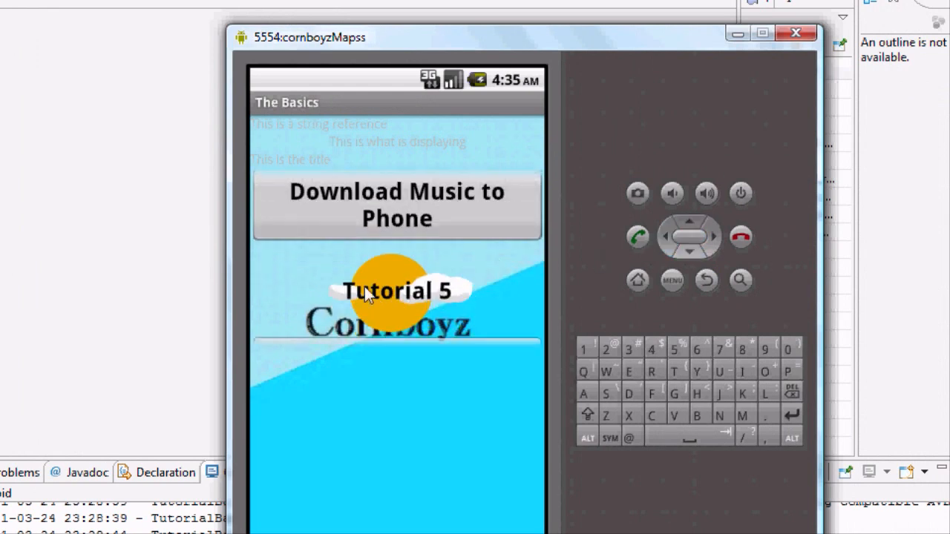
pyautogui.moveTo(400, 276)
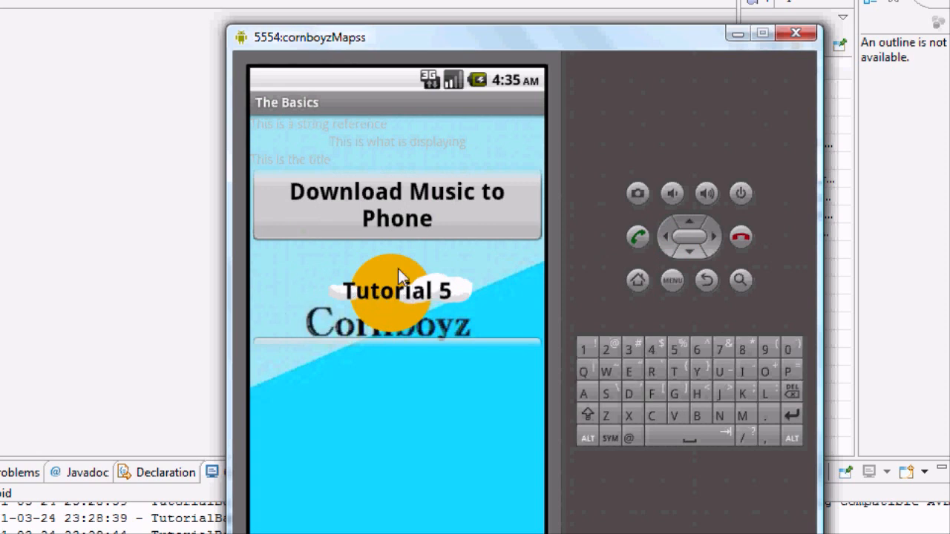
pyautogui.moveTo(330, 307)
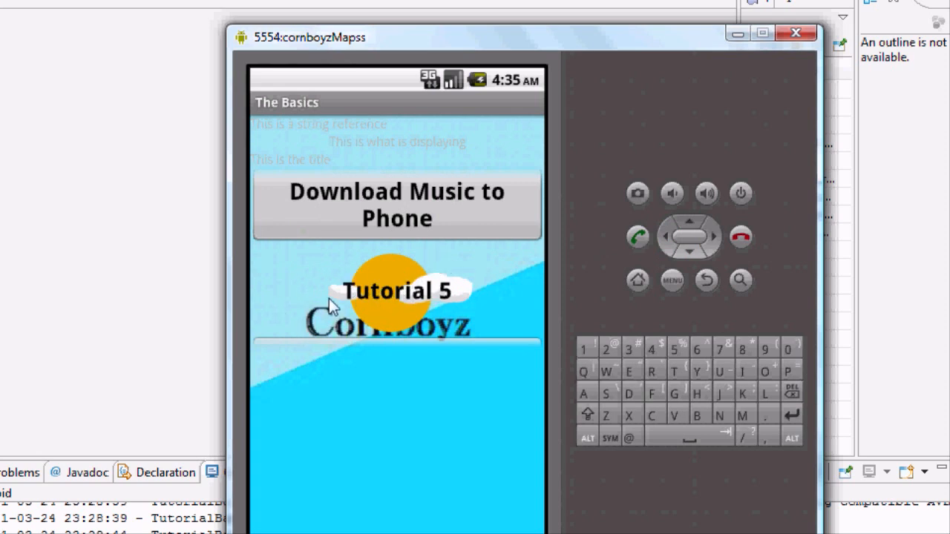
pyautogui.click(398, 204)
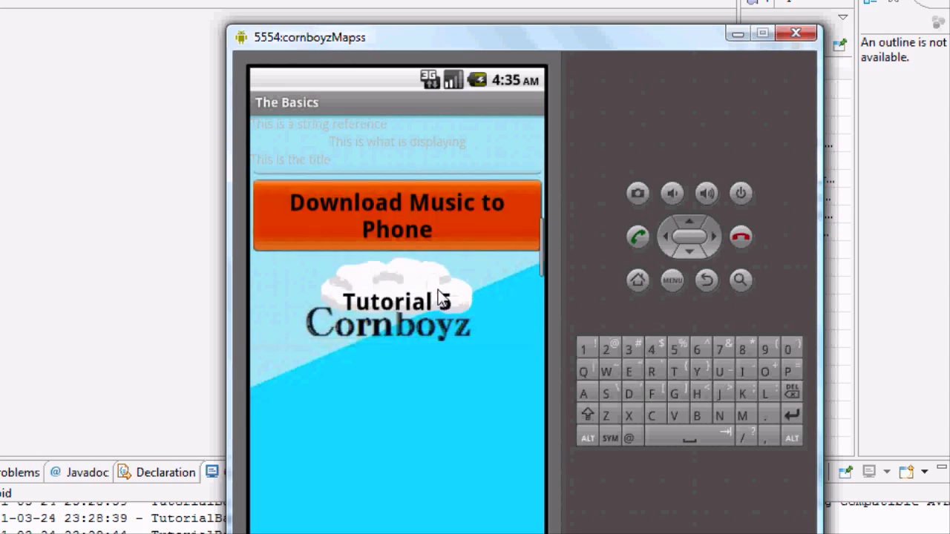
pyautogui.scroll(-3)
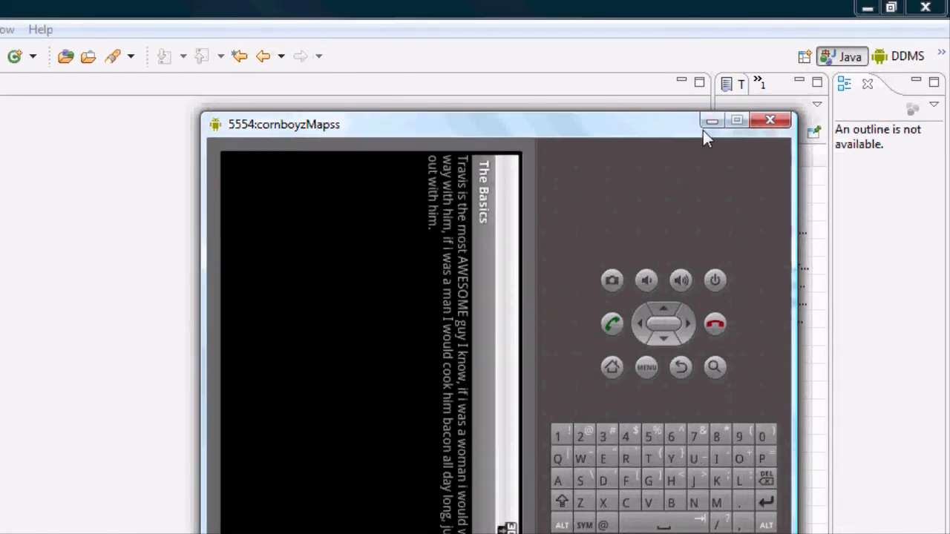
pyautogui.moveTo(359, 321)
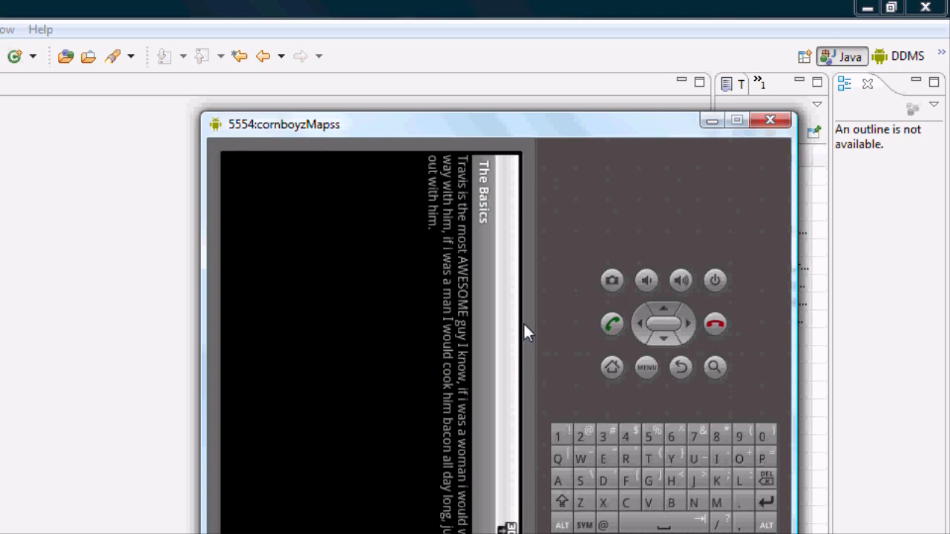
pyautogui.moveTo(586, 208)
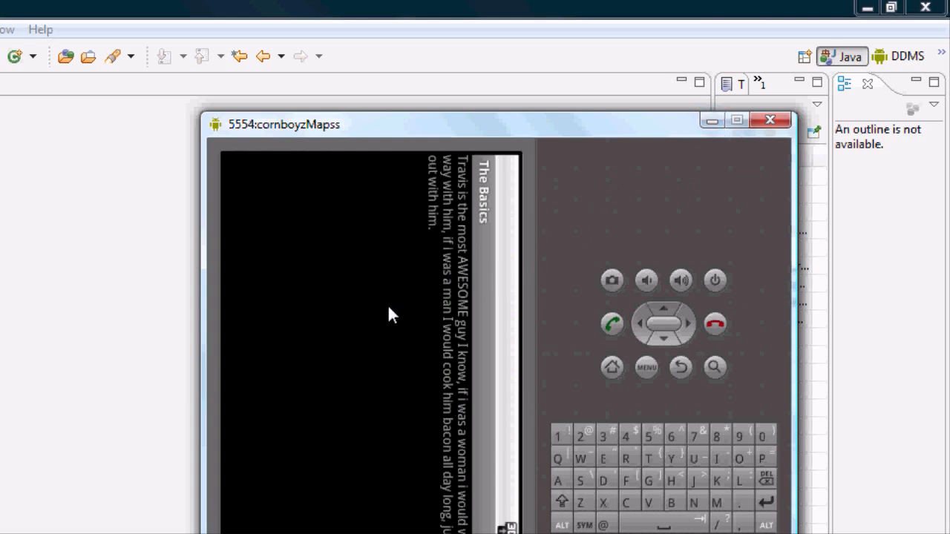
pyautogui.moveTo(607, 217)
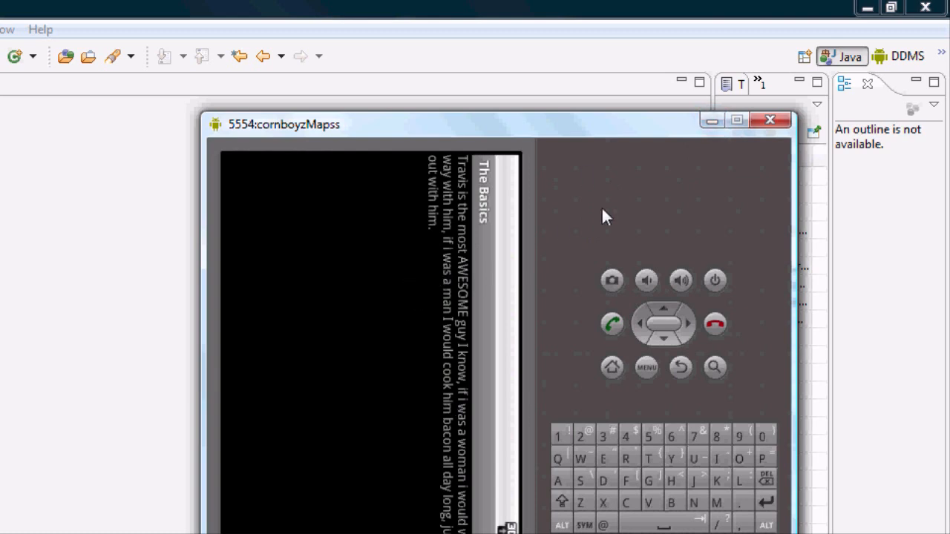
pyautogui.click(769, 120)
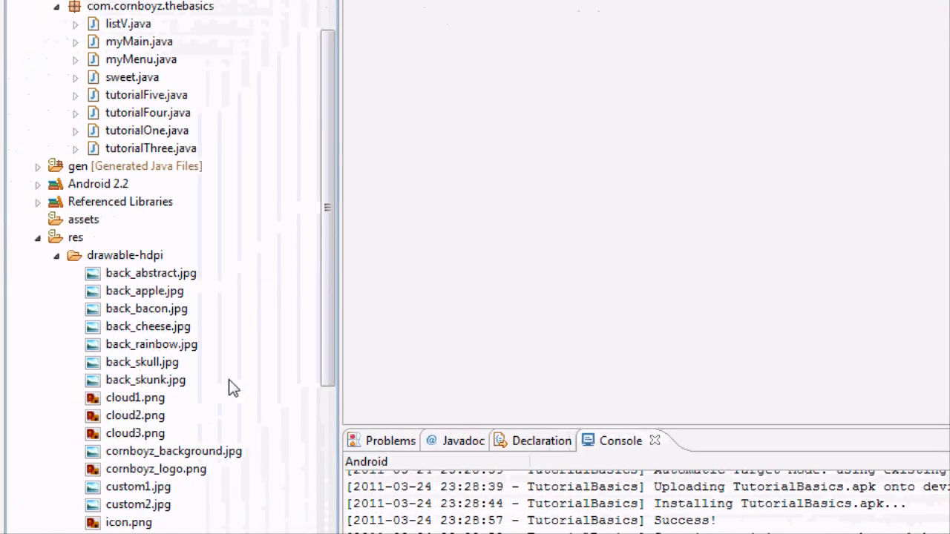
pyautogui.moveTo(309, 361)
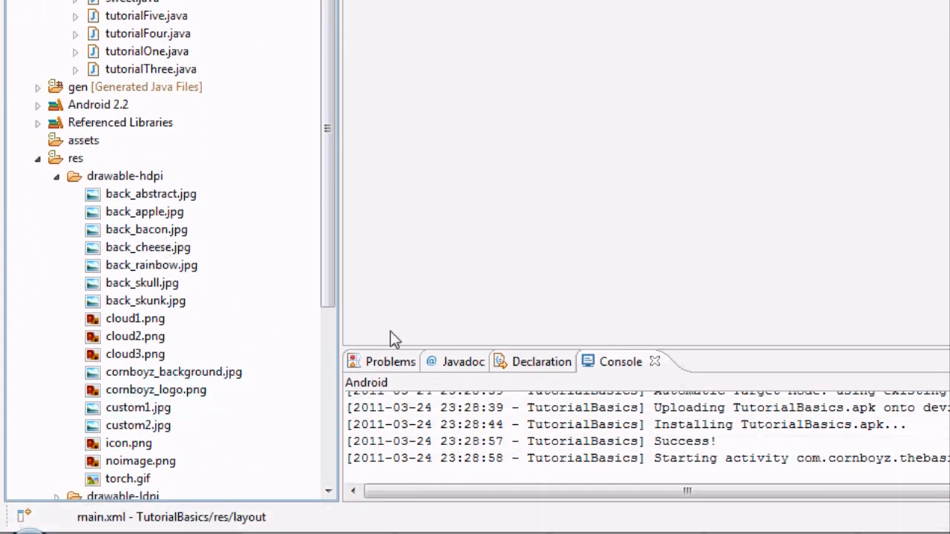
pyautogui.moveTo(395, 331)
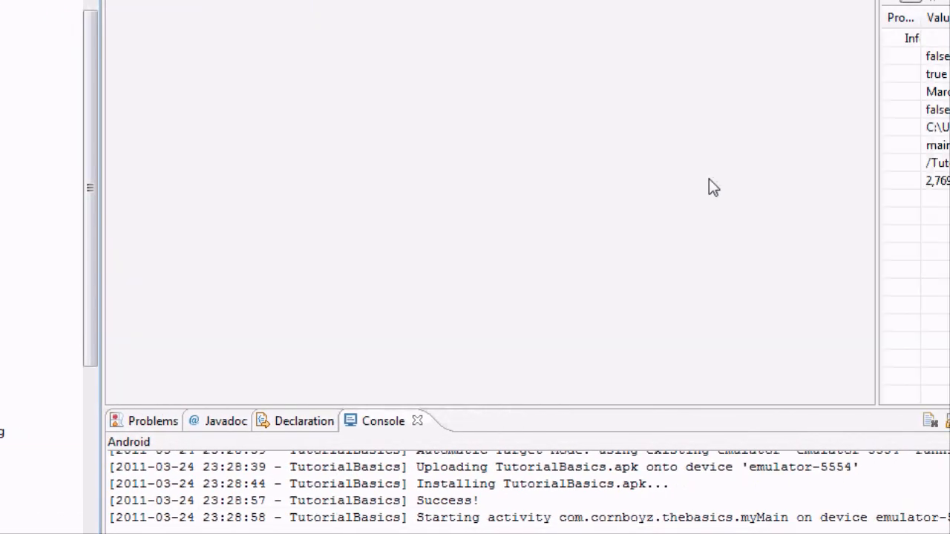
pyautogui.moveTo(620, 176)
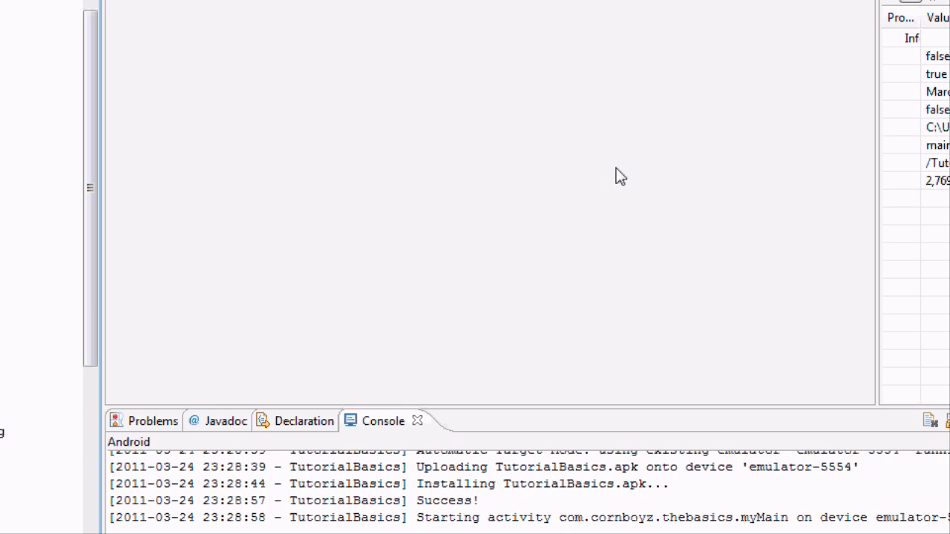
pyautogui.moveTo(598, 318)
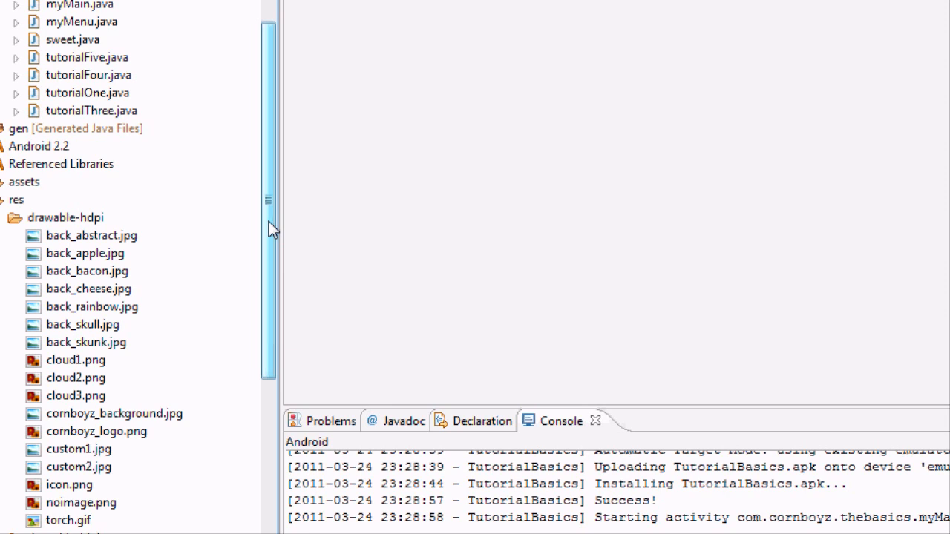
pyautogui.moveTo(274, 226)
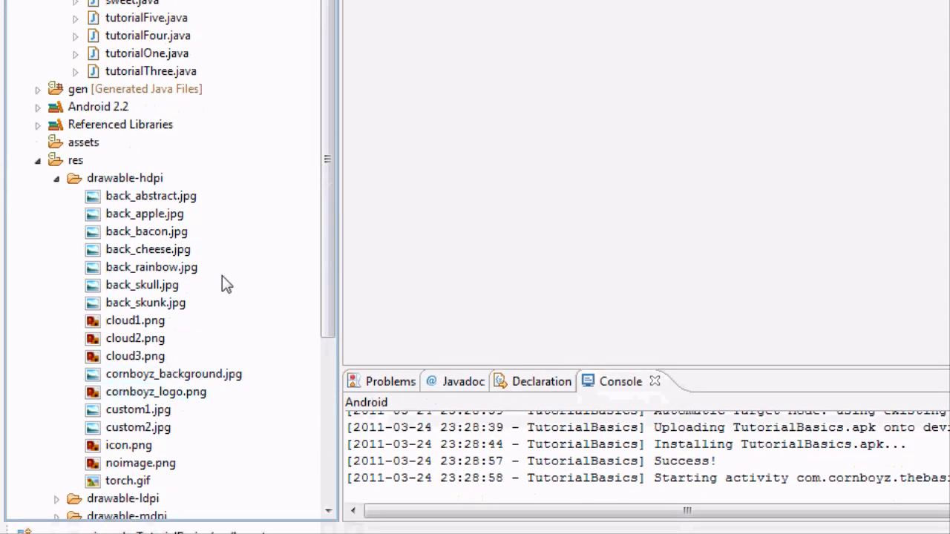
pyautogui.moveTo(133, 216)
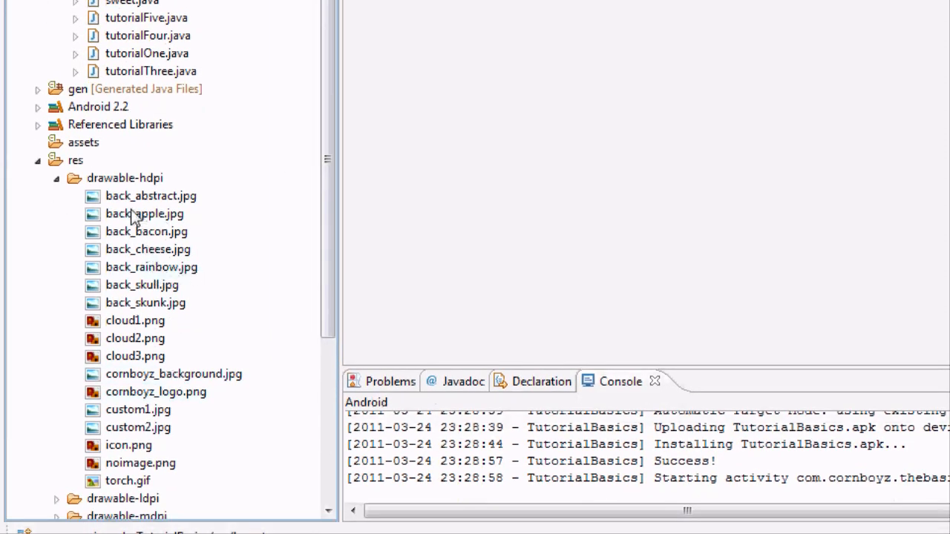
# Step: Start the New Android XML File wizard from the project's context menu
pyautogui.rightClick(143, 285)
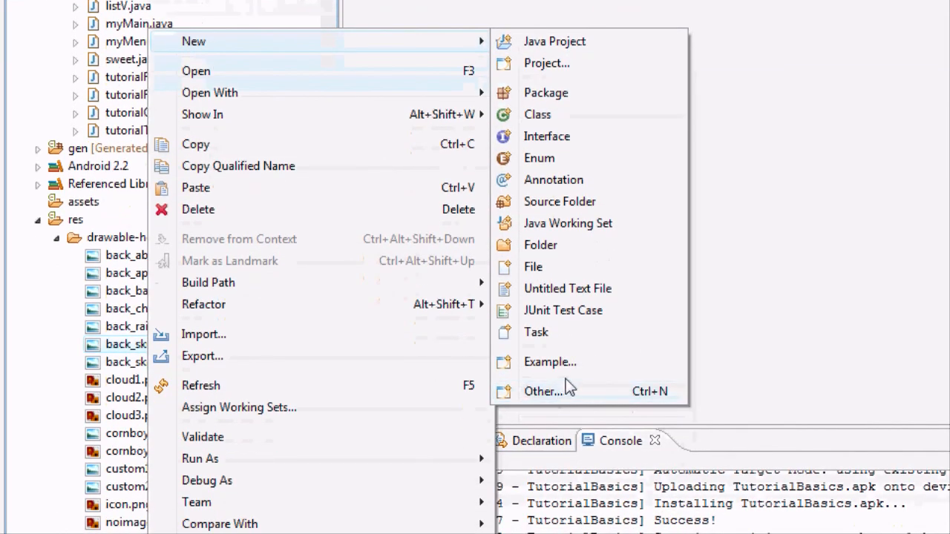
pyautogui.click(543, 391)
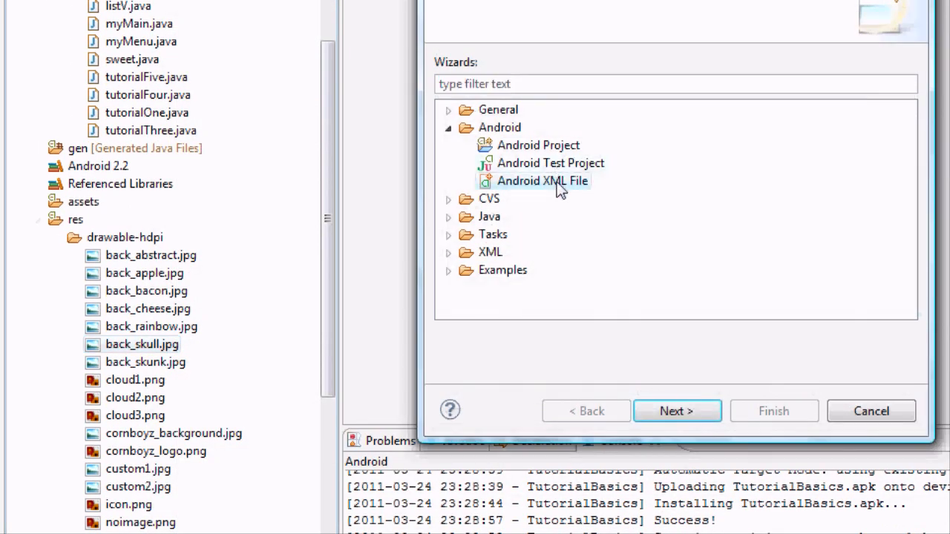
pyautogui.click(677, 410)
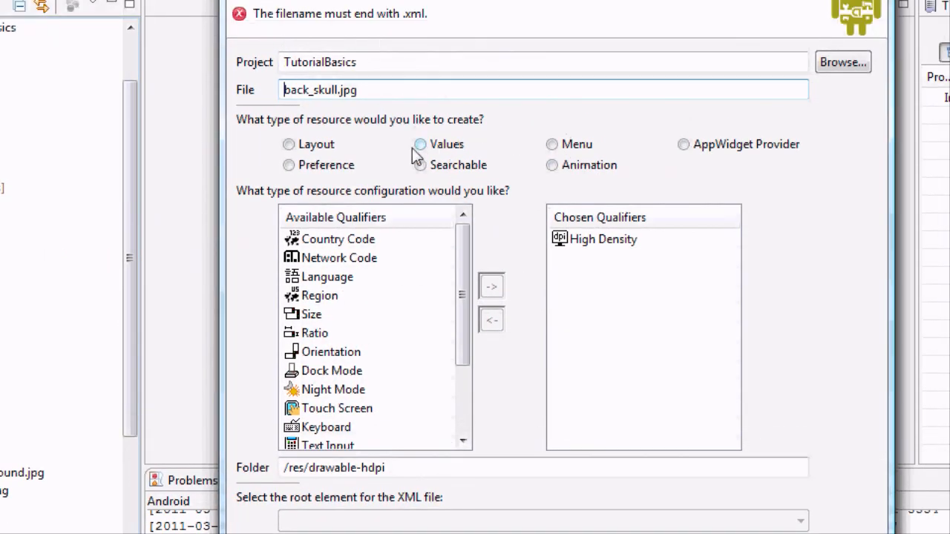
pyautogui.moveTo(280, 181)
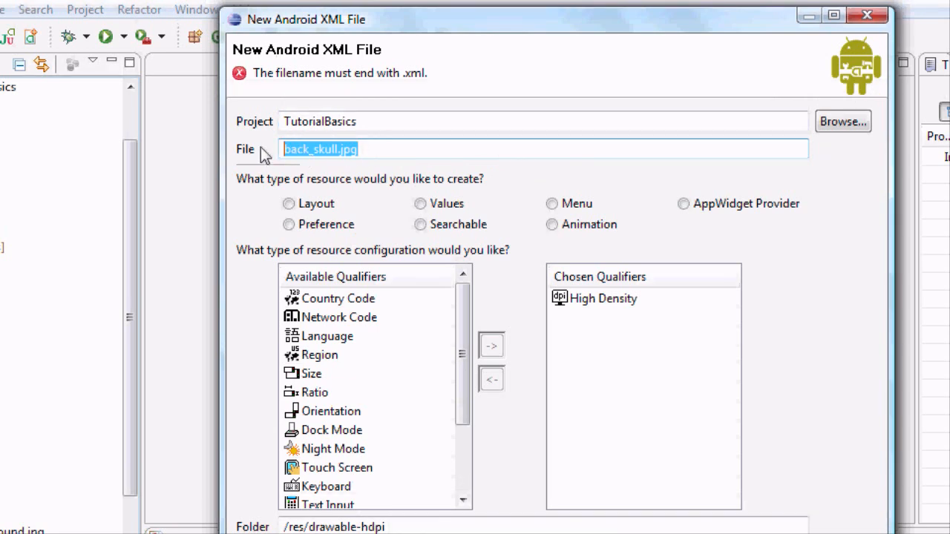
# Step: Name the file custombutton.xml, choose the Layout resource type and finish
pyautogui.write('cux')
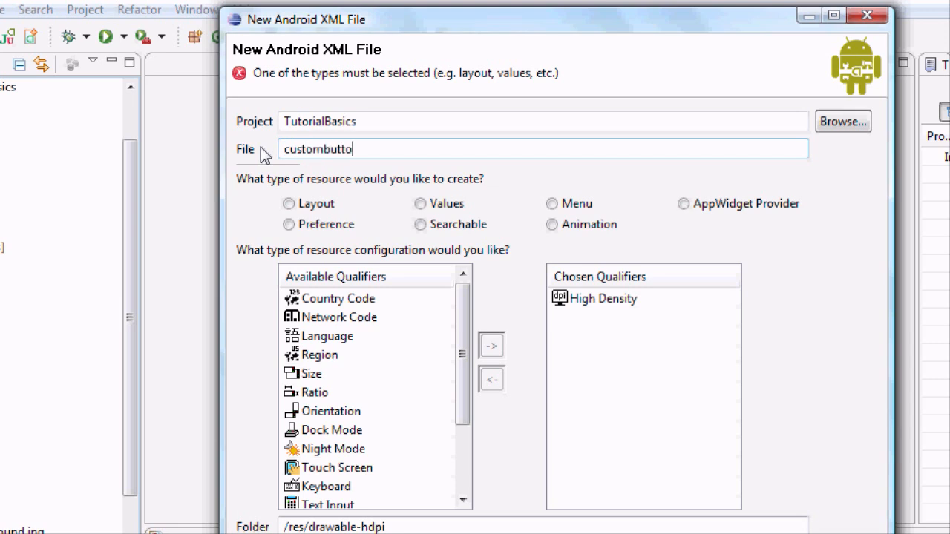
pyautogui.write('n.xml')
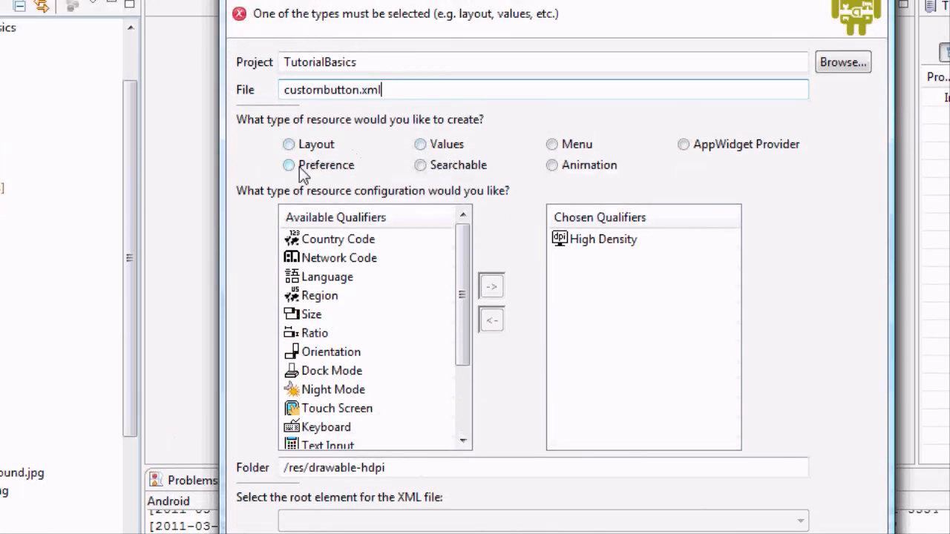
pyautogui.click(288, 144)
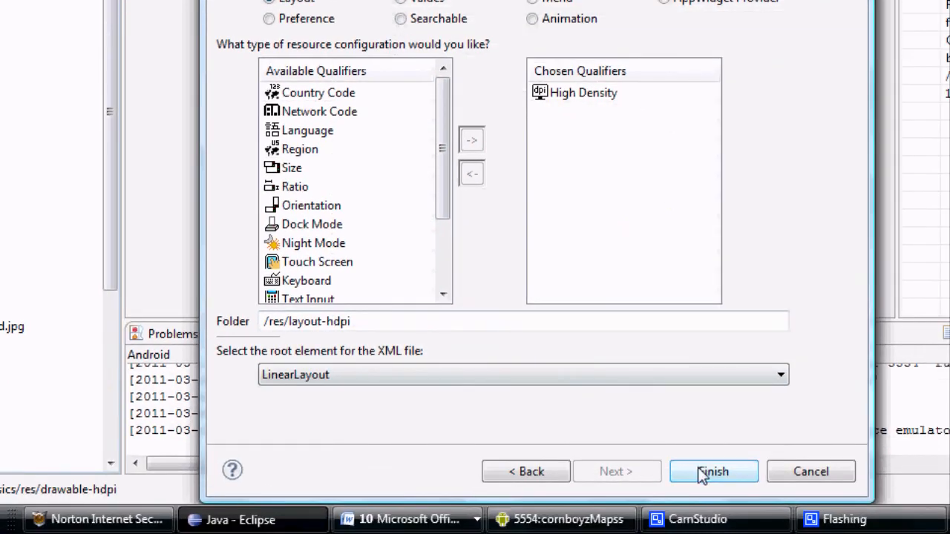
pyautogui.click(713, 472)
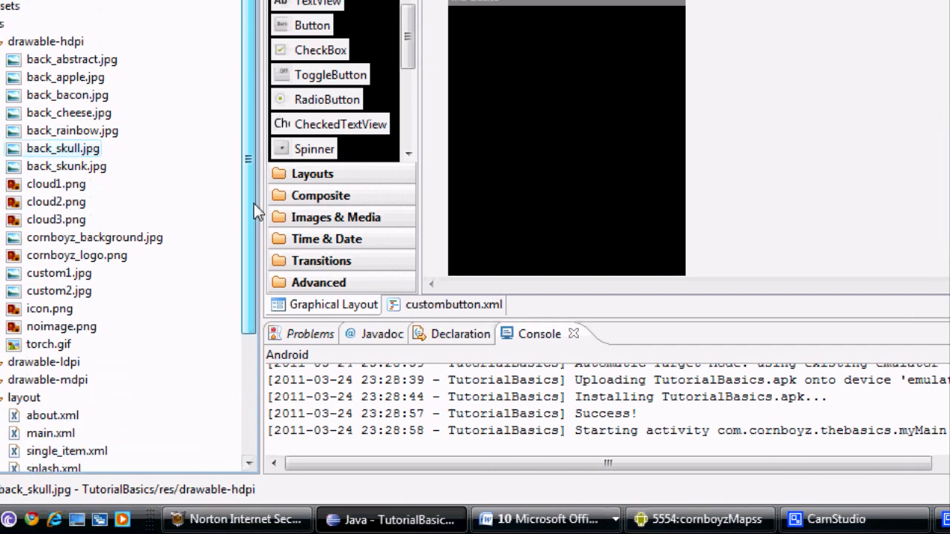
# Step: Move custombutton.xml into res/drawable-hdpi, delete the layout-hdpi folder and close the stale editor
pyautogui.scroll(-3)
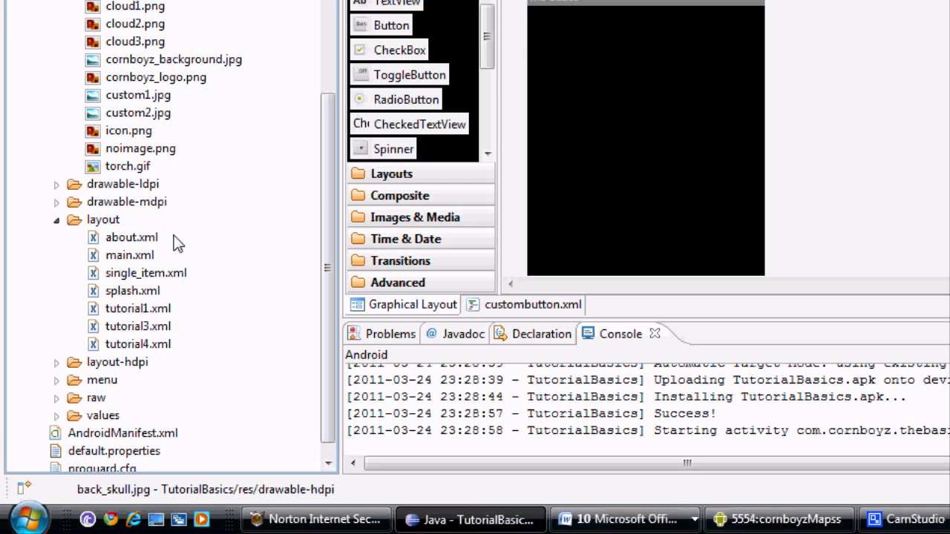
pyautogui.moveTo(77, 302)
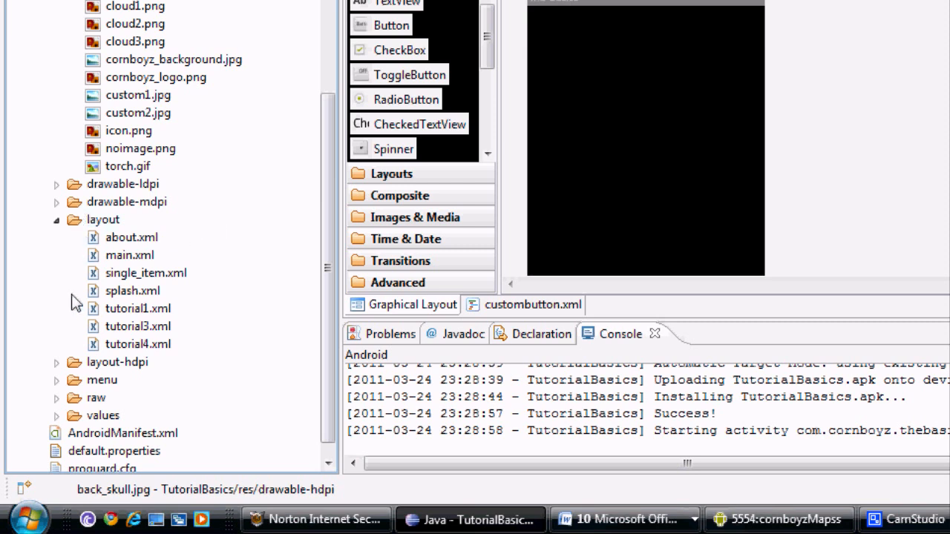
pyautogui.click(56, 362)
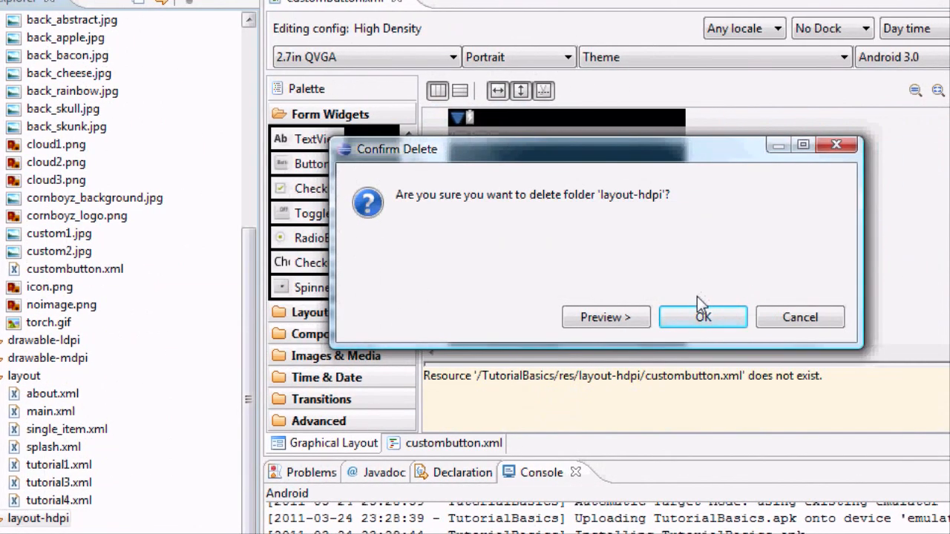
pyautogui.click(704, 318)
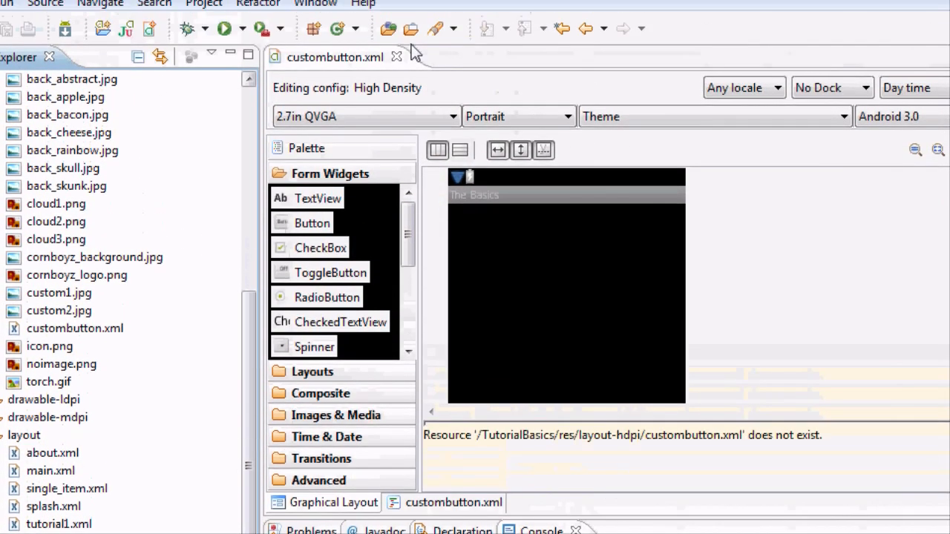
pyautogui.click(398, 57)
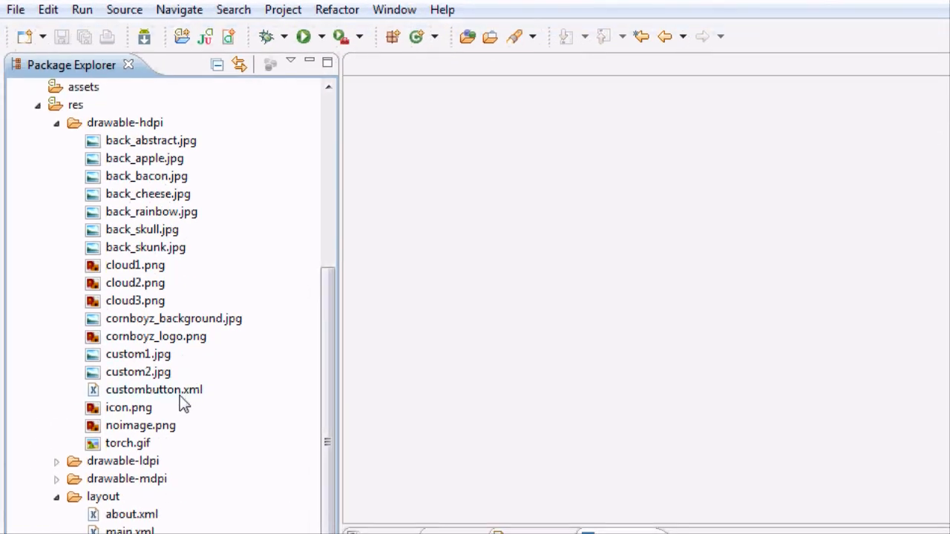
# Step: Open custombutton.xml from drawable-hdpi in the XML source editor
pyautogui.doubleClick(155, 389)
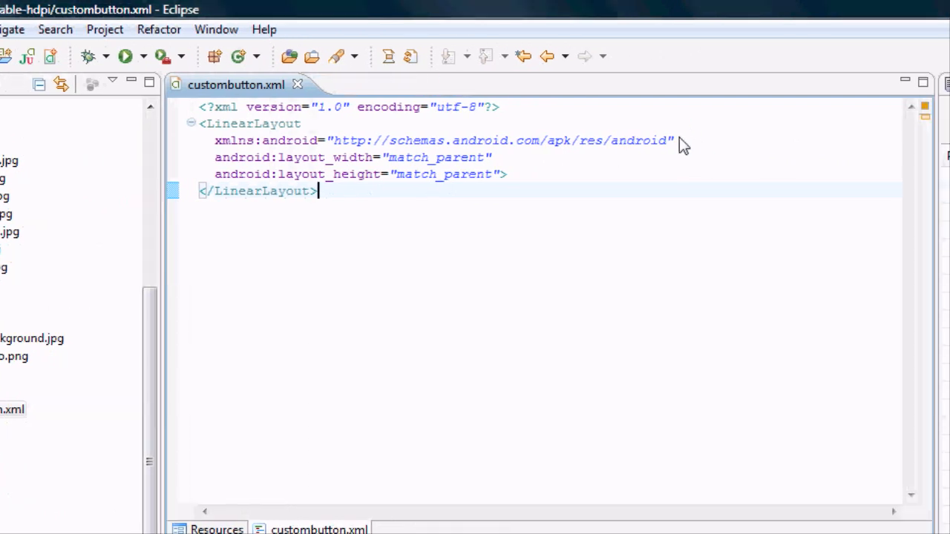
pyautogui.moveTo(519, 131)
pyautogui.write('<sel')
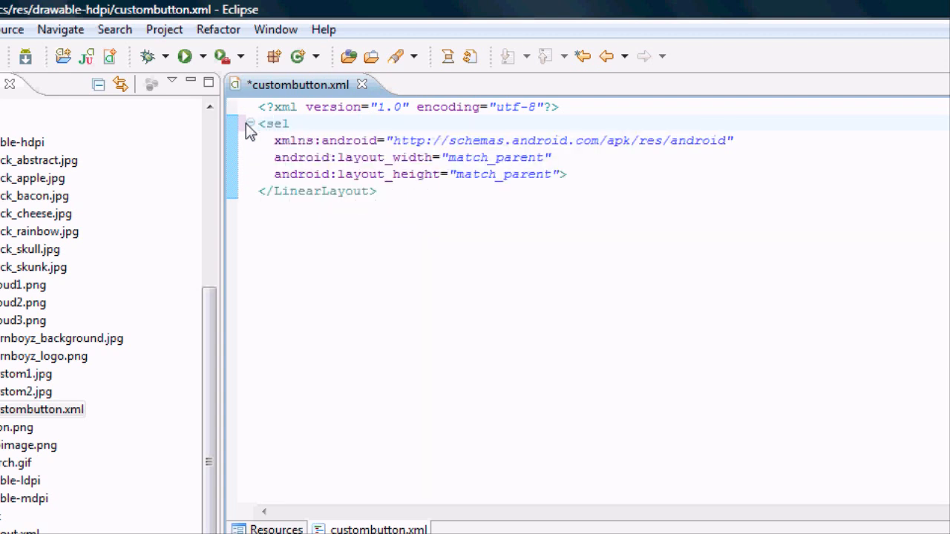
# Step: Replace the LinearLayout root with an empty <selector></selector> element keeping the Android namespace
pyautogui.press('BackSpace')
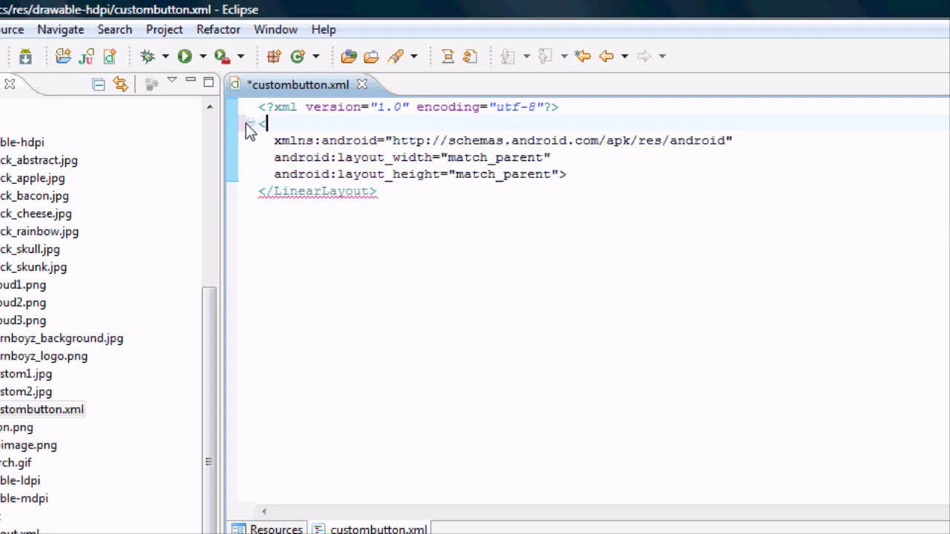
pyautogui.write('selec')
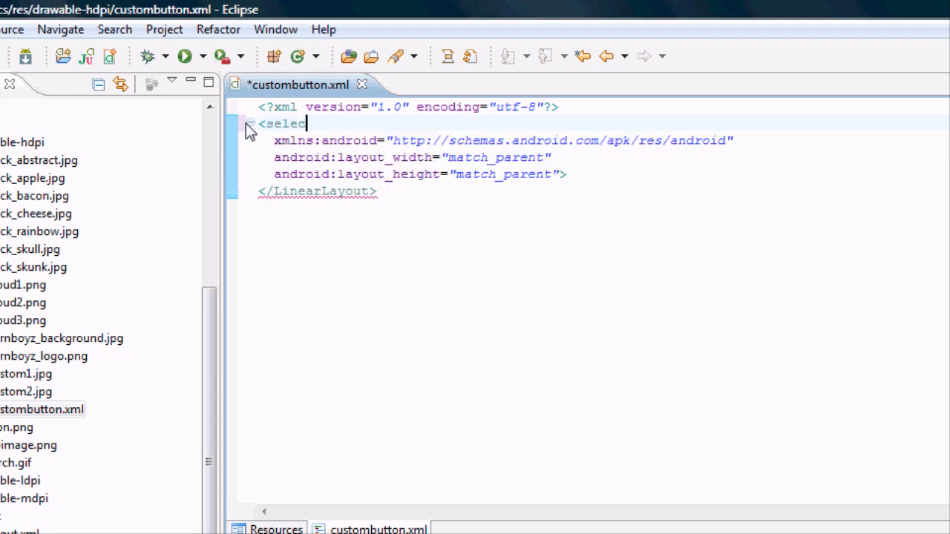
pyautogui.write('tor')
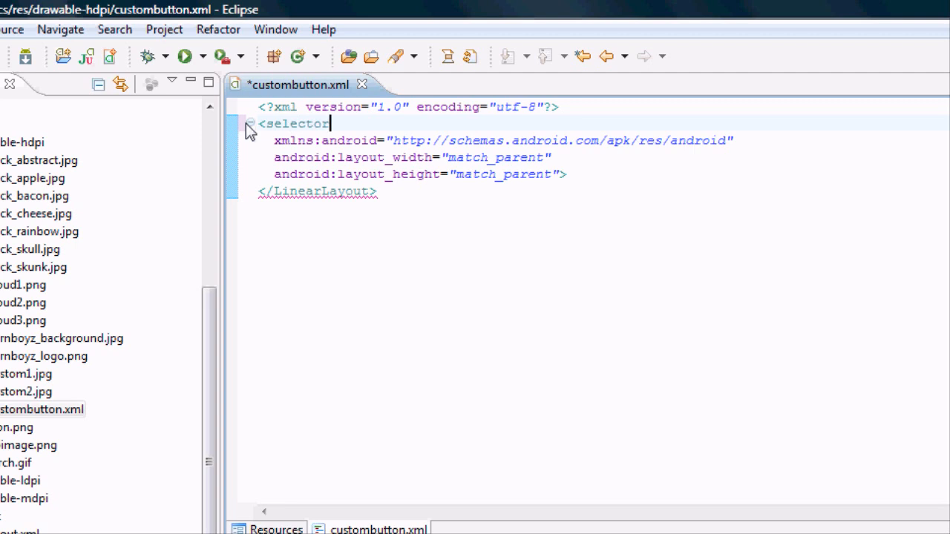
pyautogui.moveTo(279, 151)
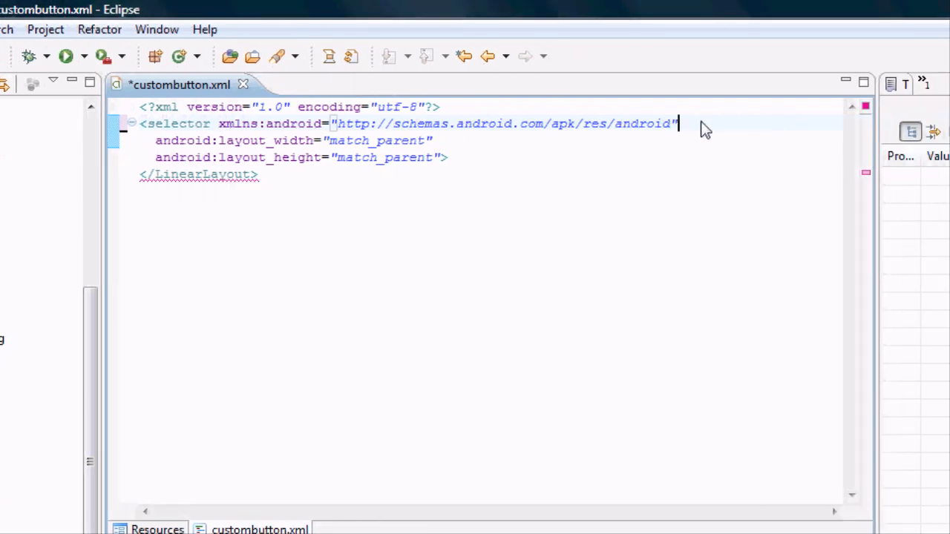
pyautogui.write('></selector>')
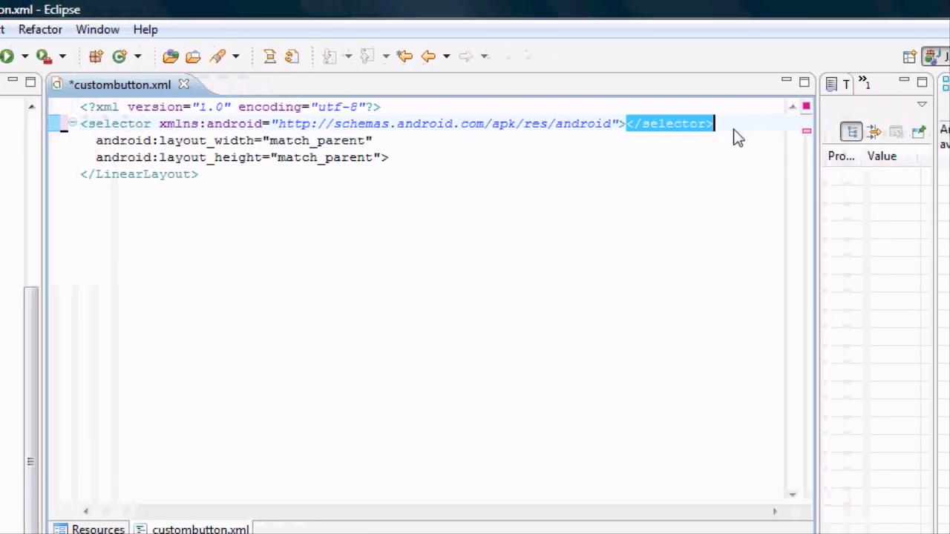
pyautogui.press('Delete')
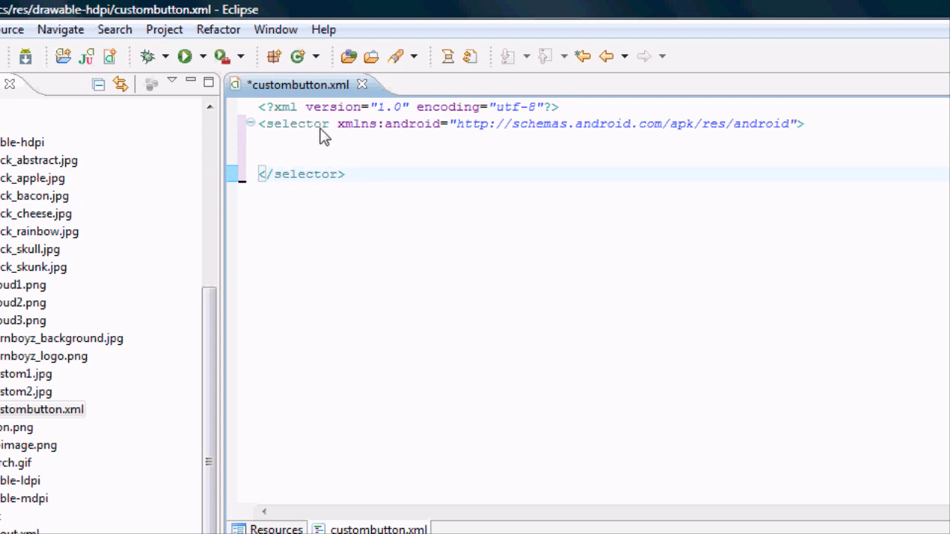
pyautogui.moveTo(304, 110)
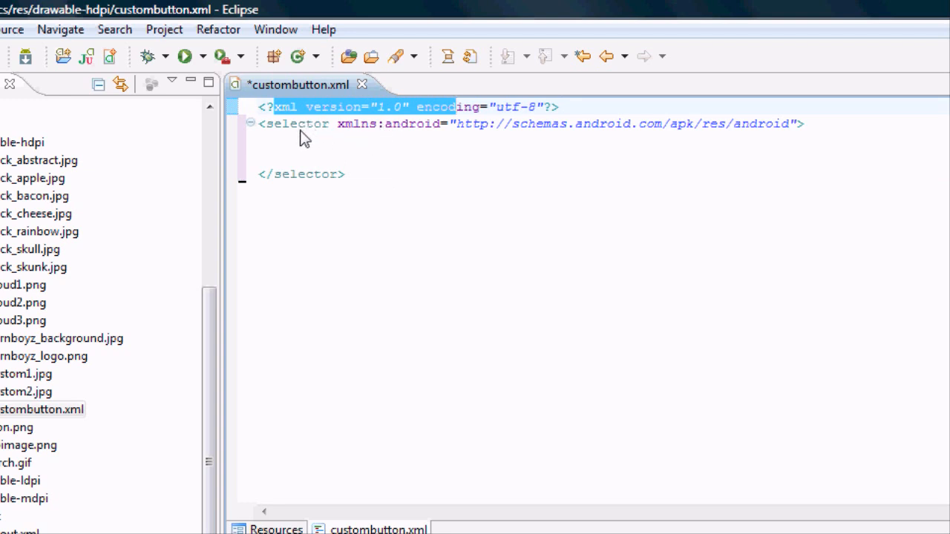
pyautogui.moveTo(391, 143)
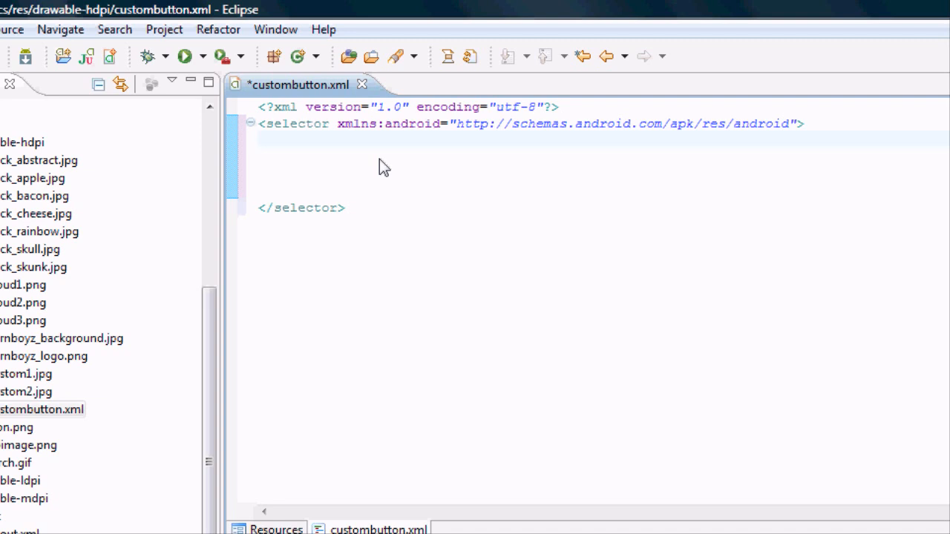
# Step: Start a new <item element on a line inside the selector
pyautogui.click(290, 139)
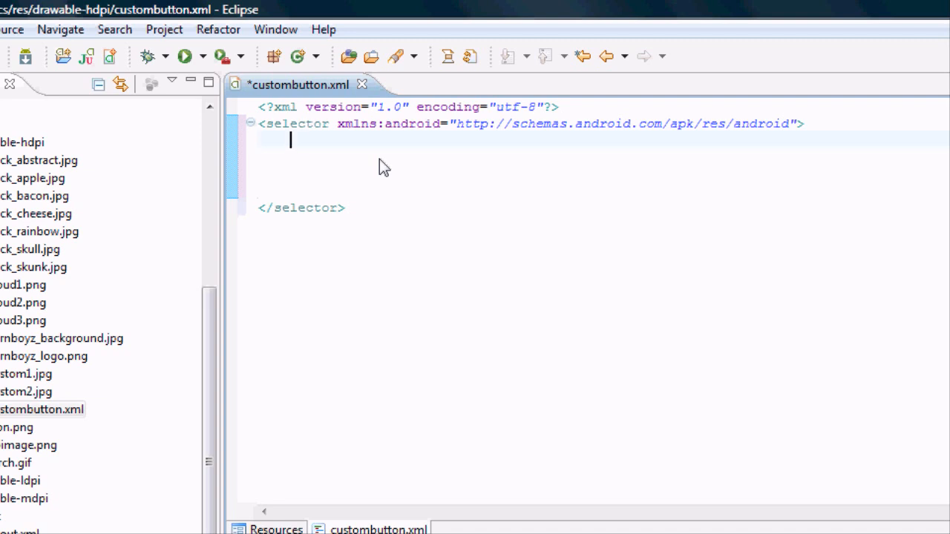
pyautogui.write('<i')
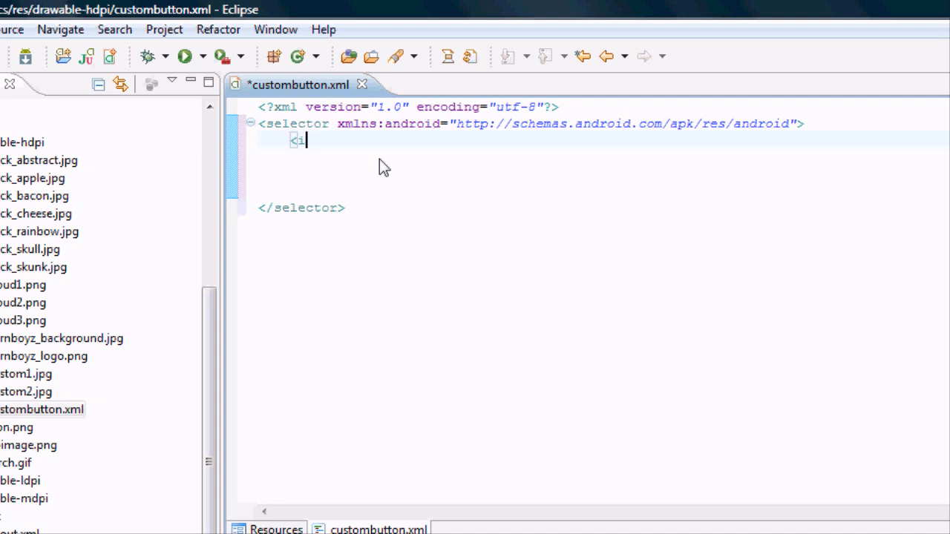
pyautogui.press('BackSpace')
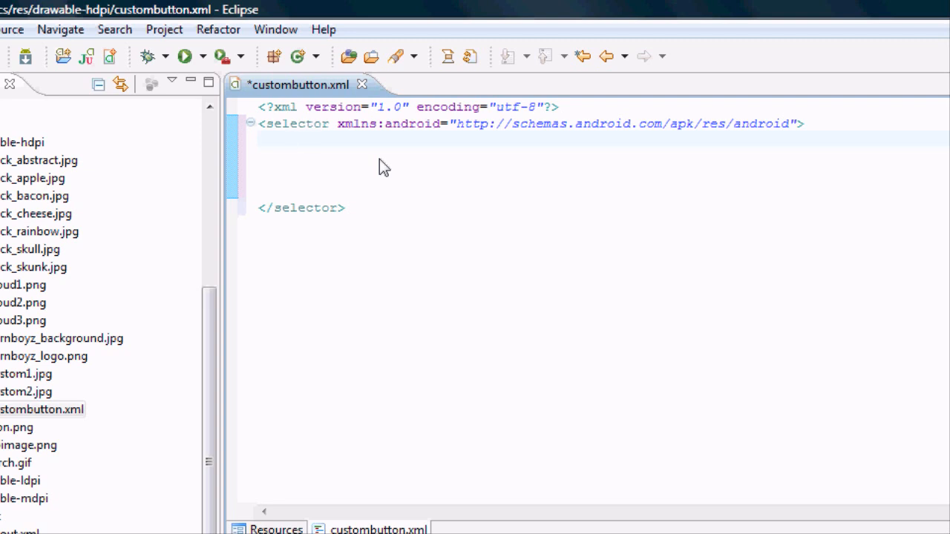
pyautogui.write('<item')
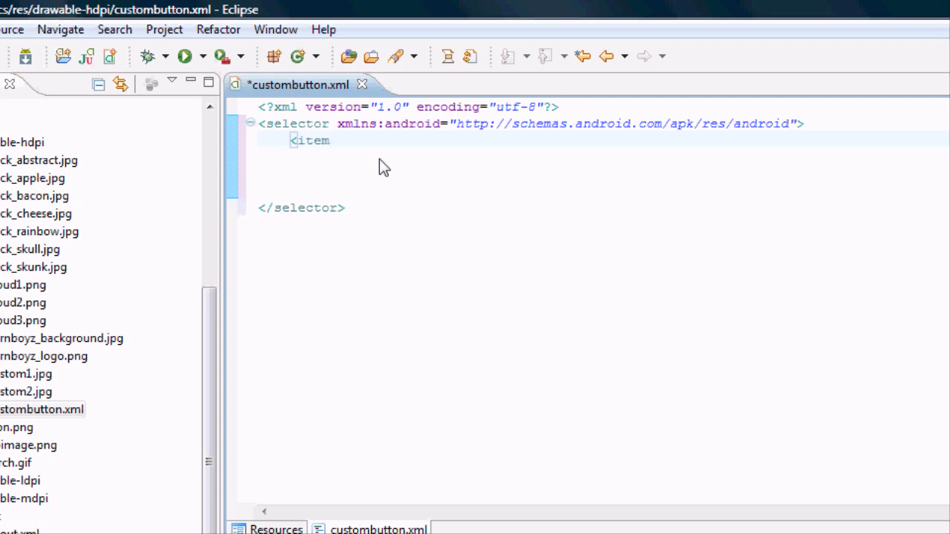
pyautogui.click(330, 139)
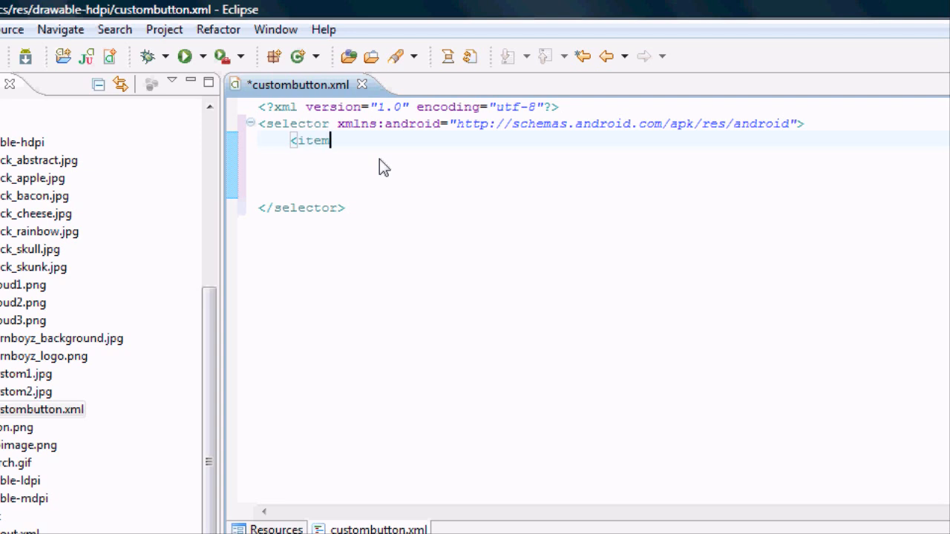
# Step: Give the item the attribute android:state_pressed="true"
pyautogui.write('android:')
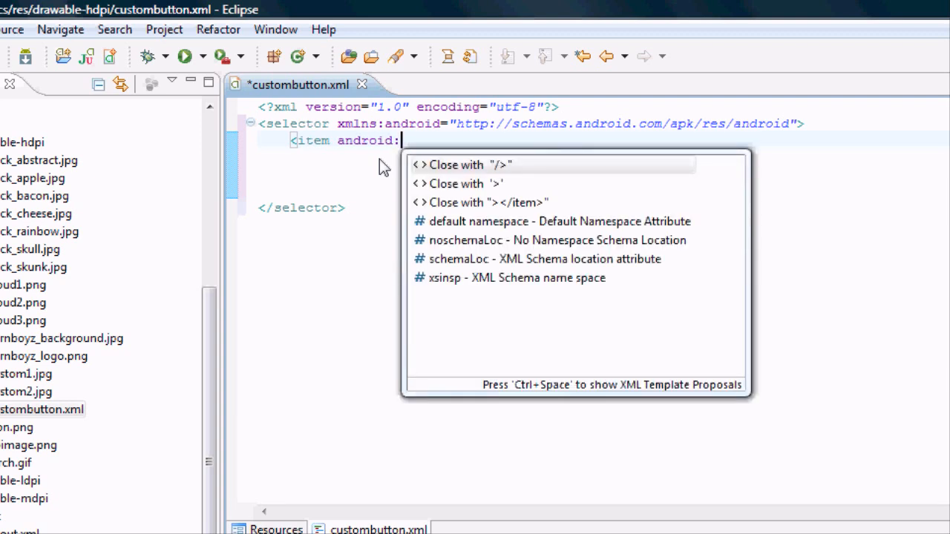
pyautogui.write('s')
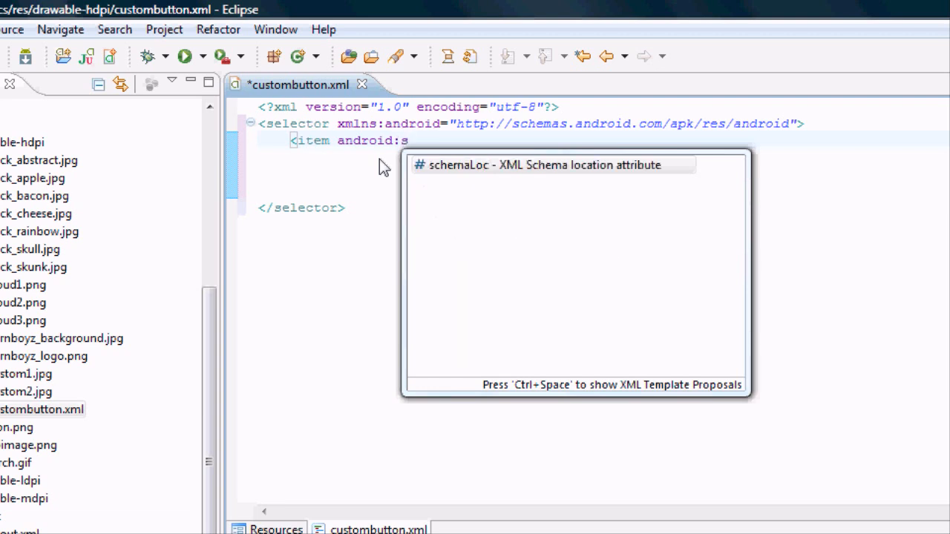
pyautogui.write('t')
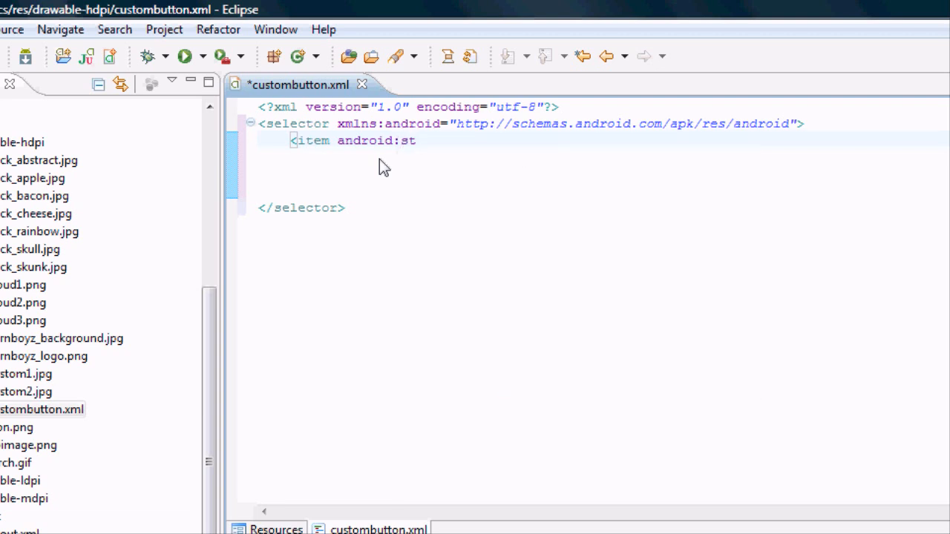
pyautogui.write('ate')
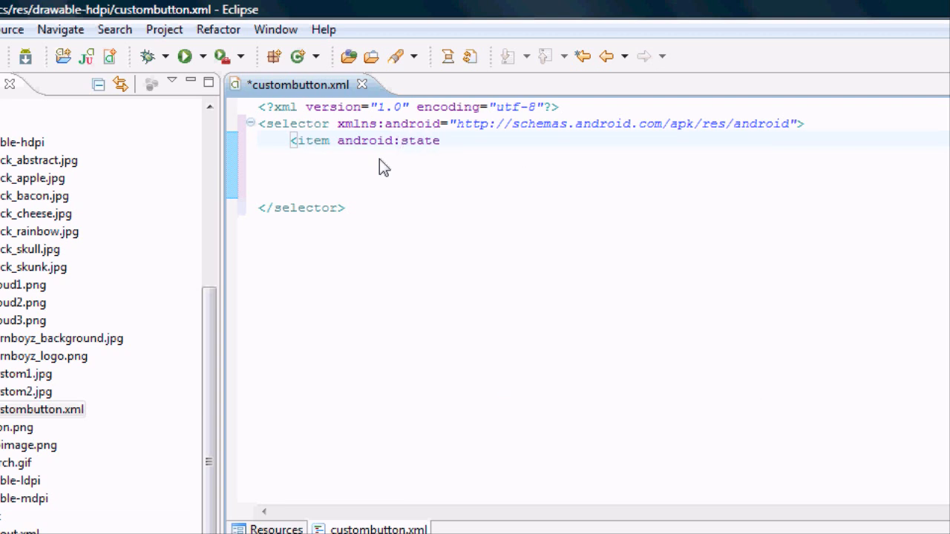
pyautogui.write('_pres')
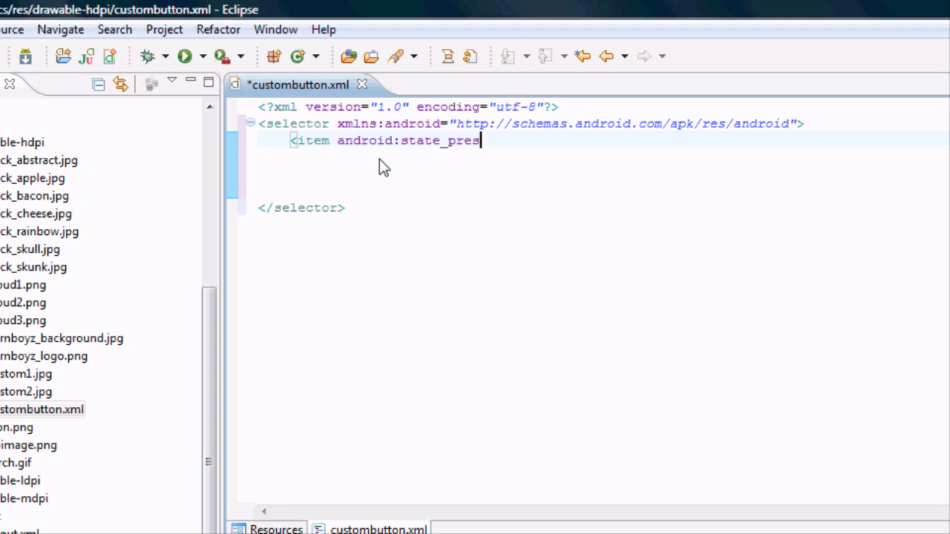
pyautogui.write('sed =')
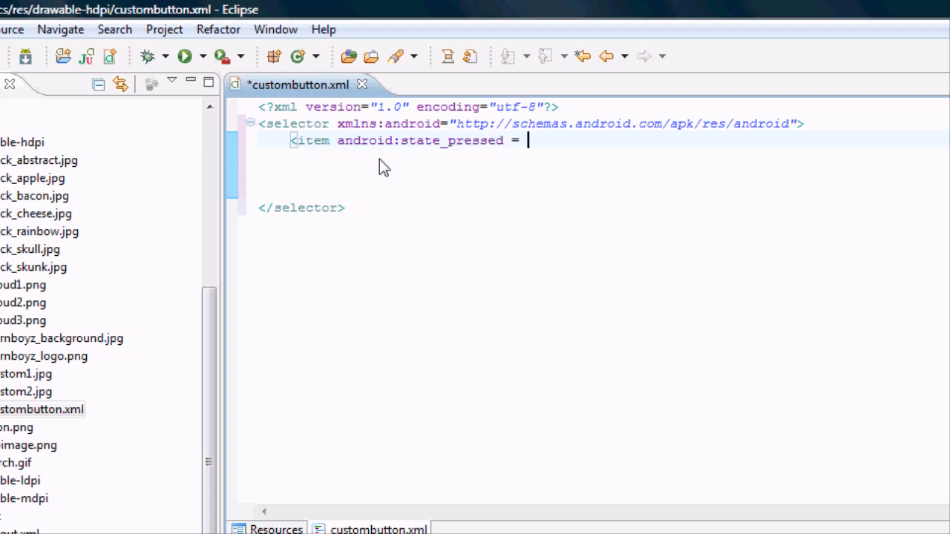
pyautogui.press('BackSpace')
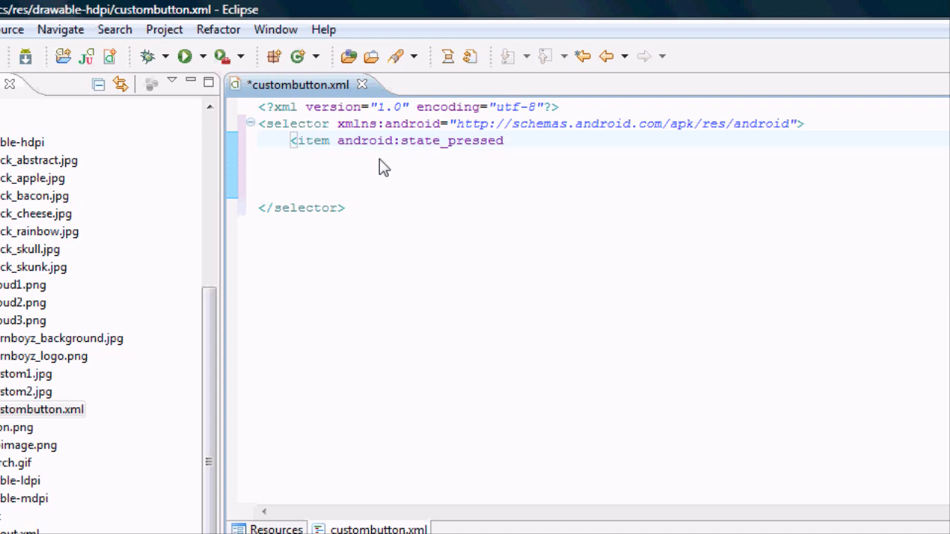
pyautogui.write('="')
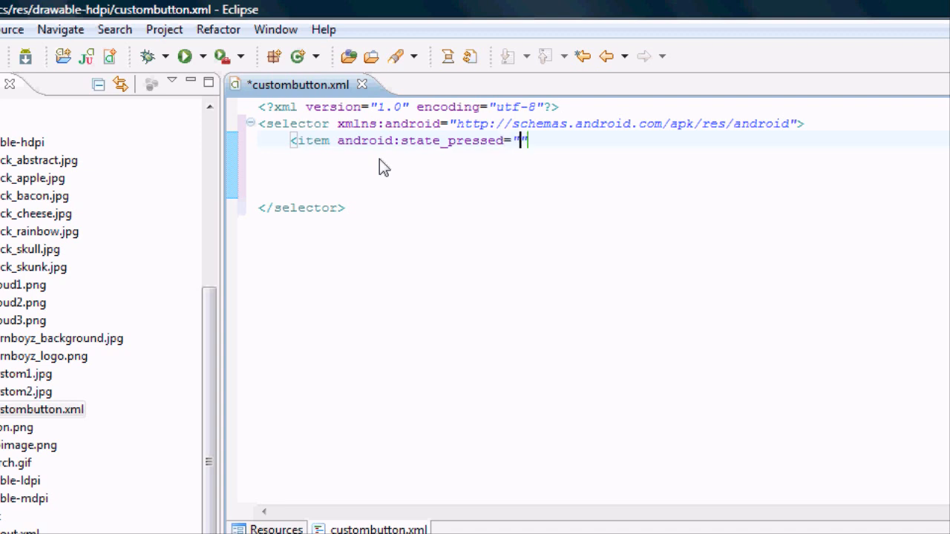
pyautogui.write('true')
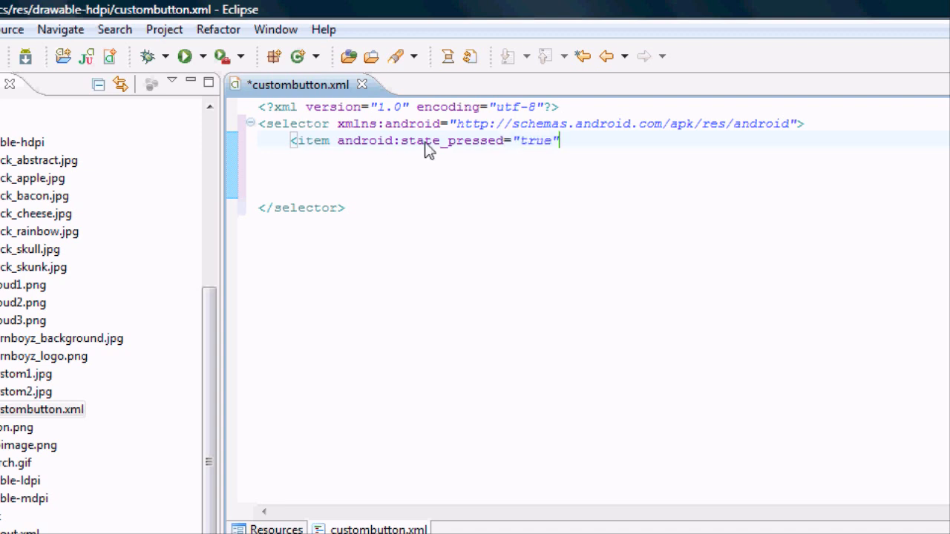
pyautogui.moveTo(386, 148)
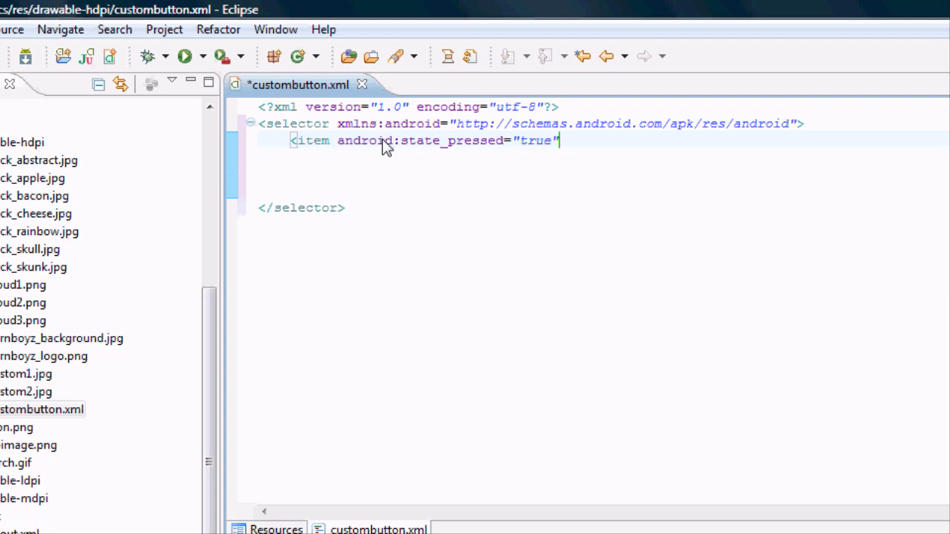
pyautogui.moveTo(454, 151)
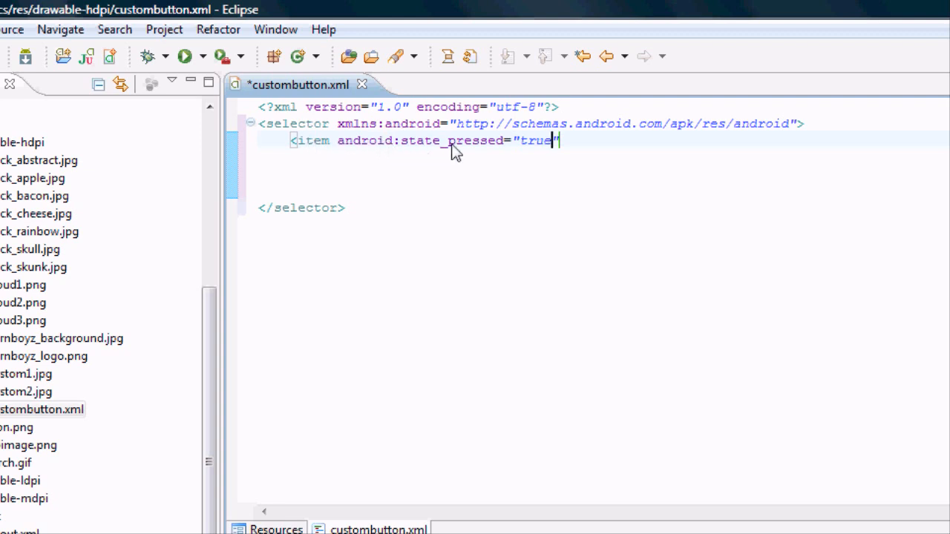
pyautogui.moveTo(512, 151)
pyautogui.write('and')
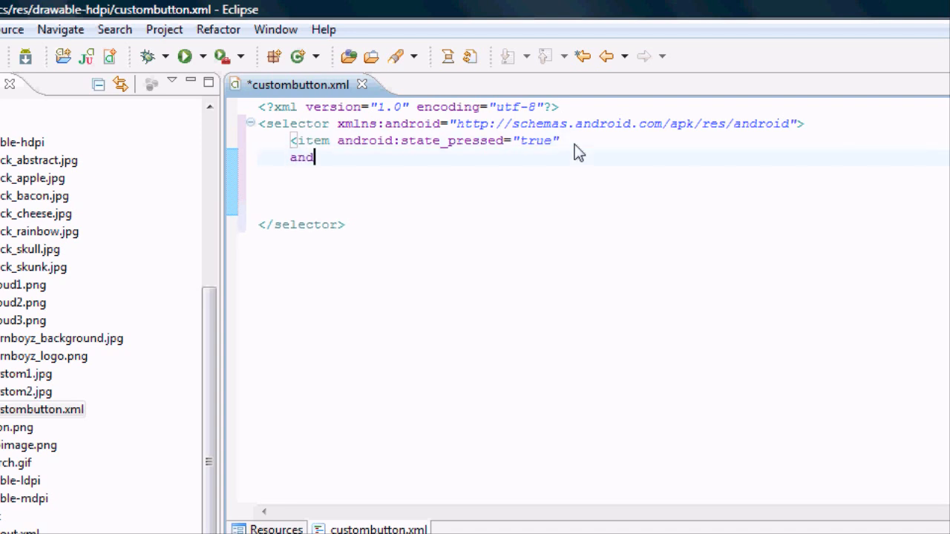
# Step: Add an android:drawable="" attribute to the pressed item
pyautogui.press('BackSpace')
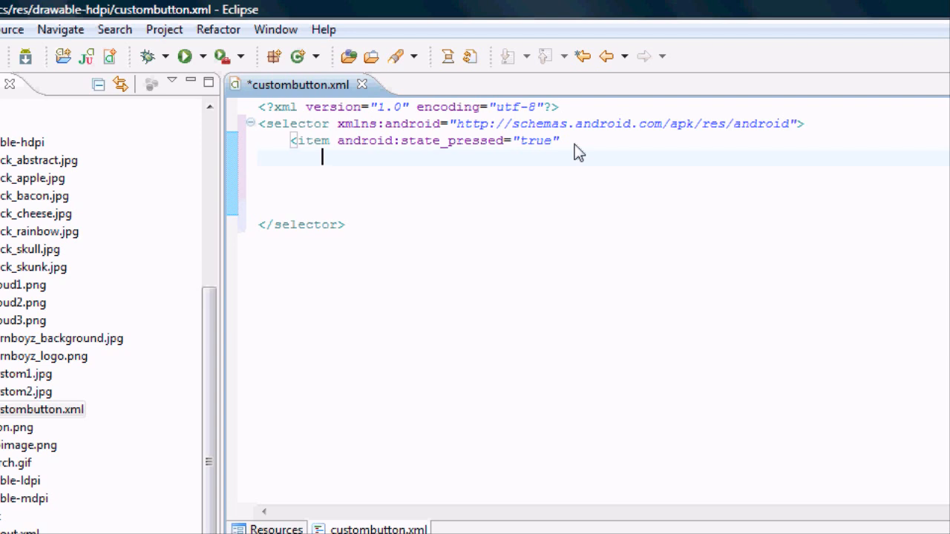
pyautogui.write('android:')
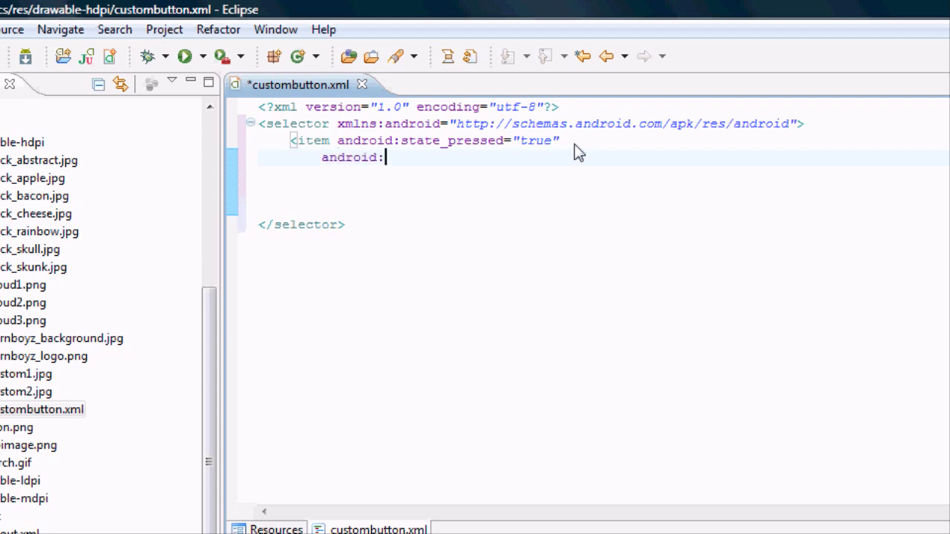
pyautogui.write('drw')
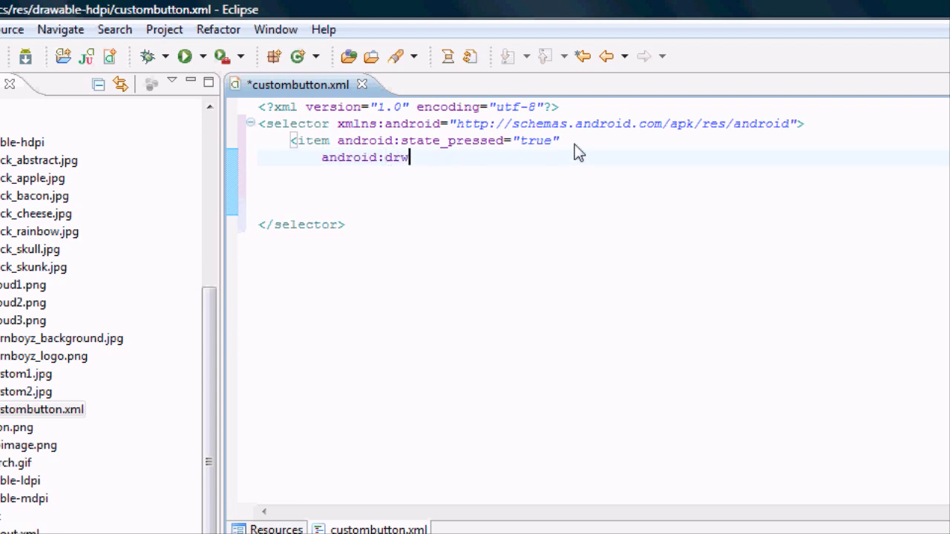
pyautogui.write('able =')
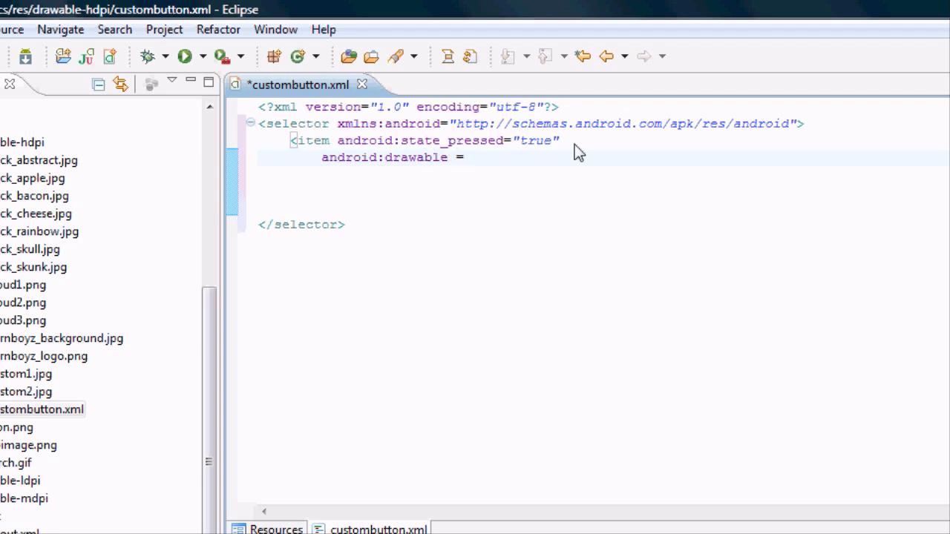
pyautogui.press('BackSpace')
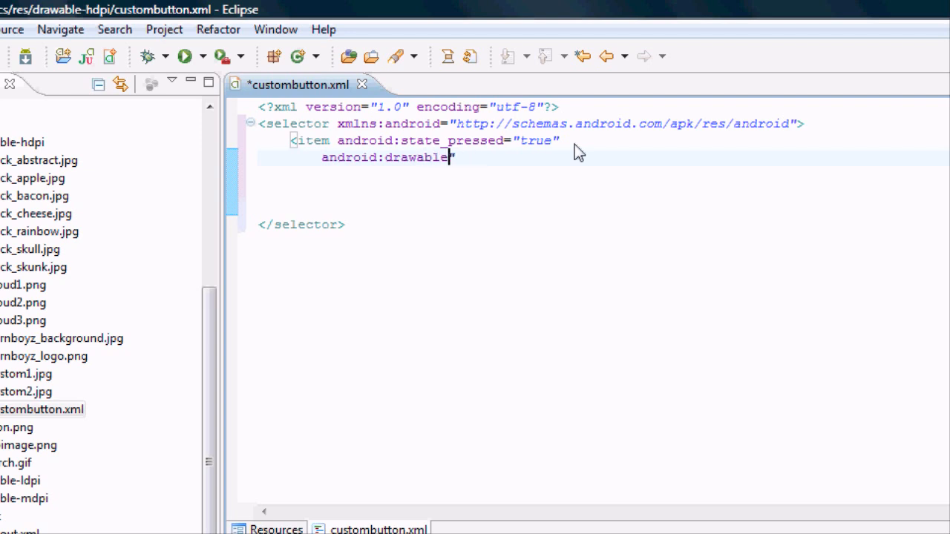
pyautogui.write('=""')
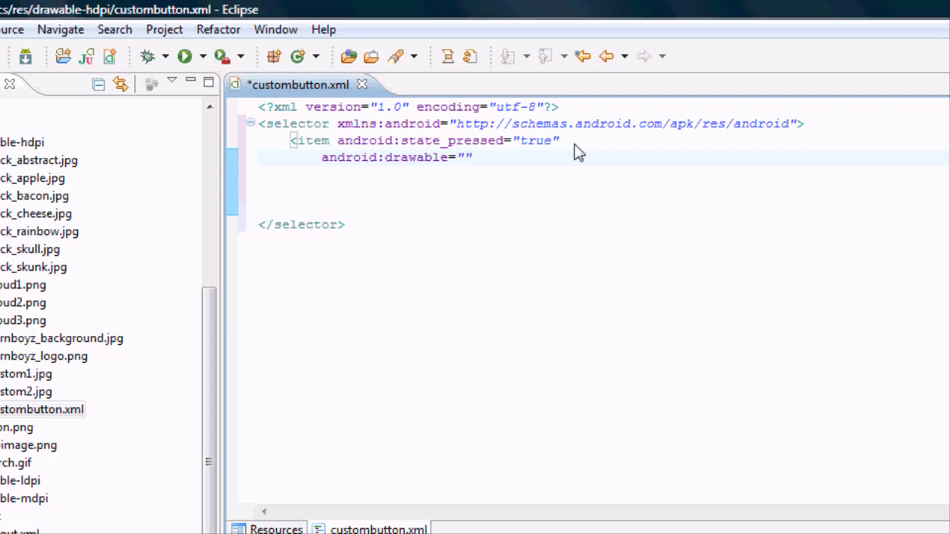
pyautogui.write('@')
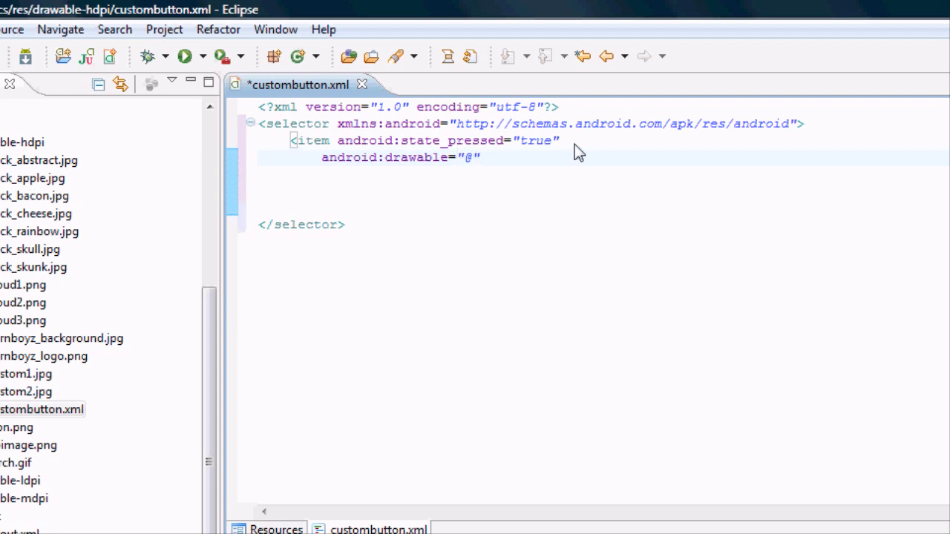
pyautogui.write('drawa')
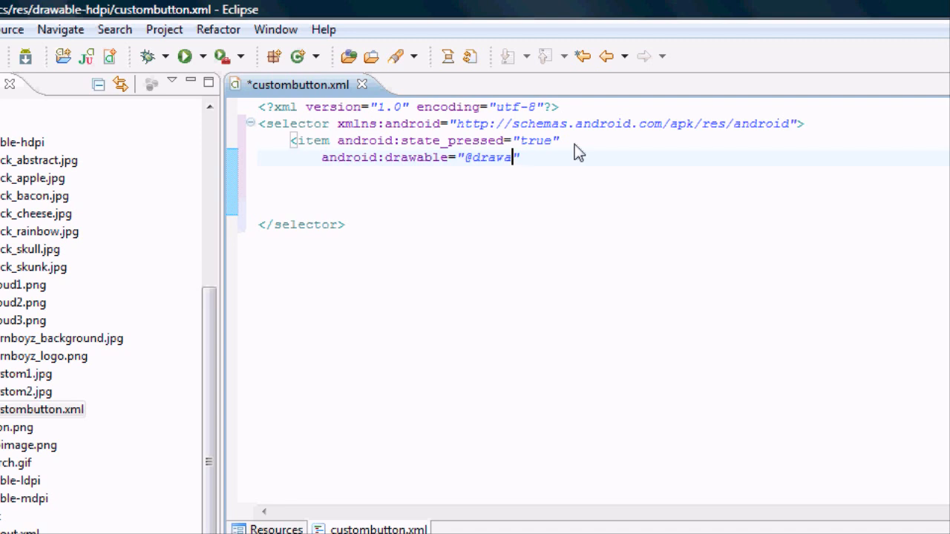
pyautogui.write('ble/')
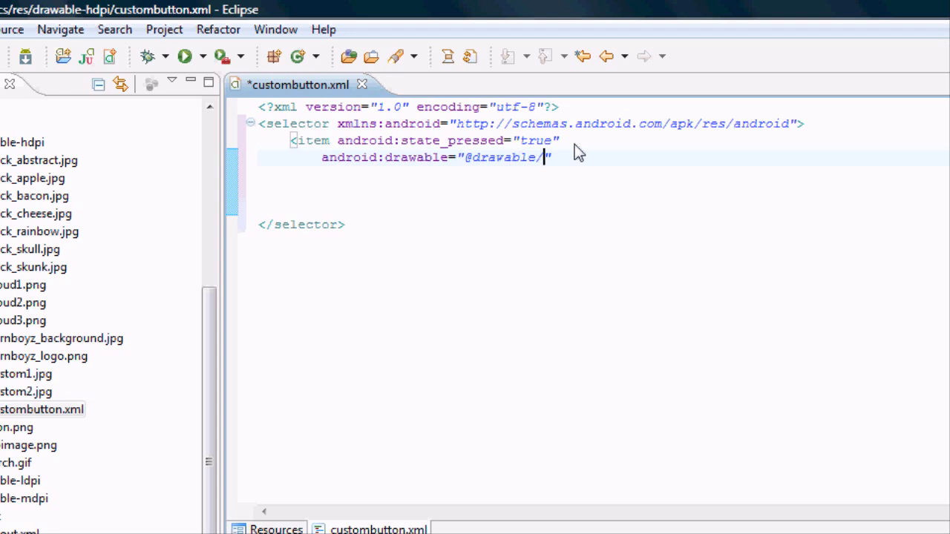
pyautogui.write('clou')
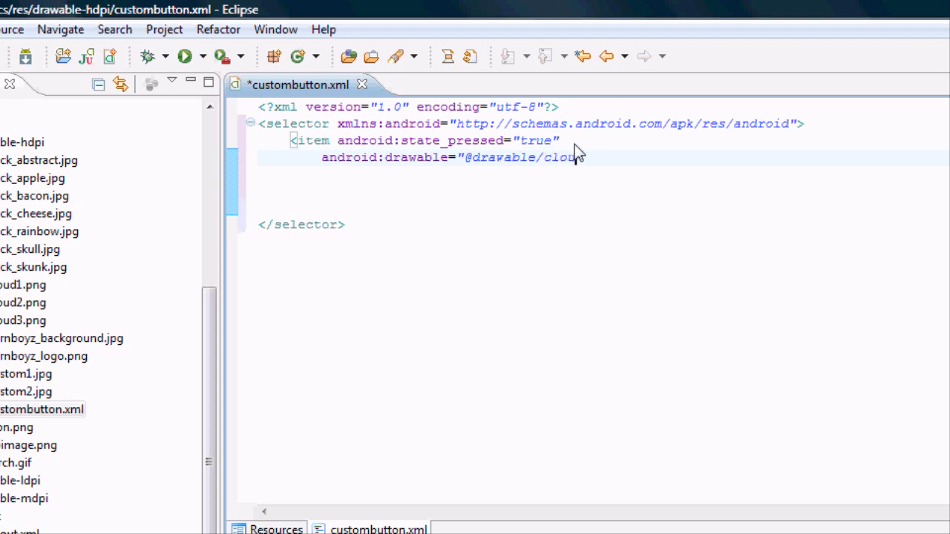
pyautogui.write('2"')
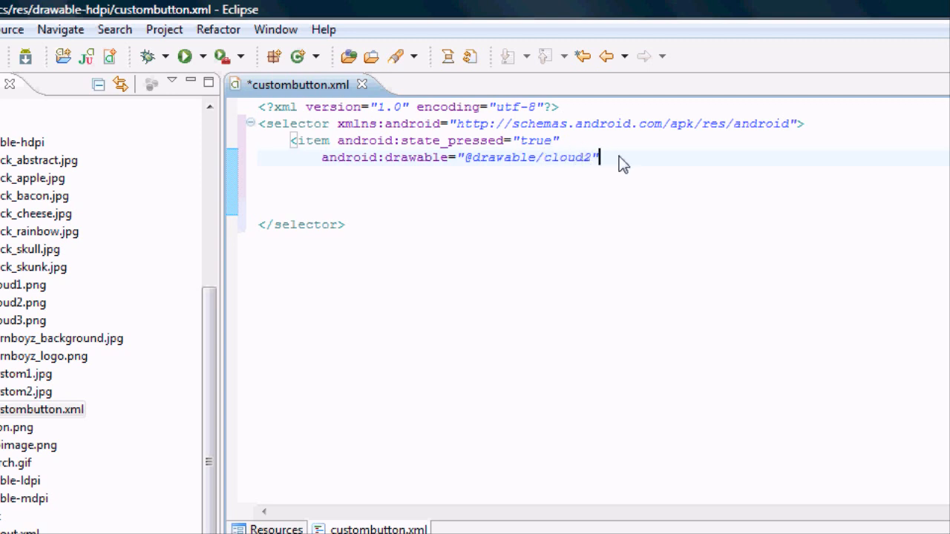
pyautogui.write('></item>')
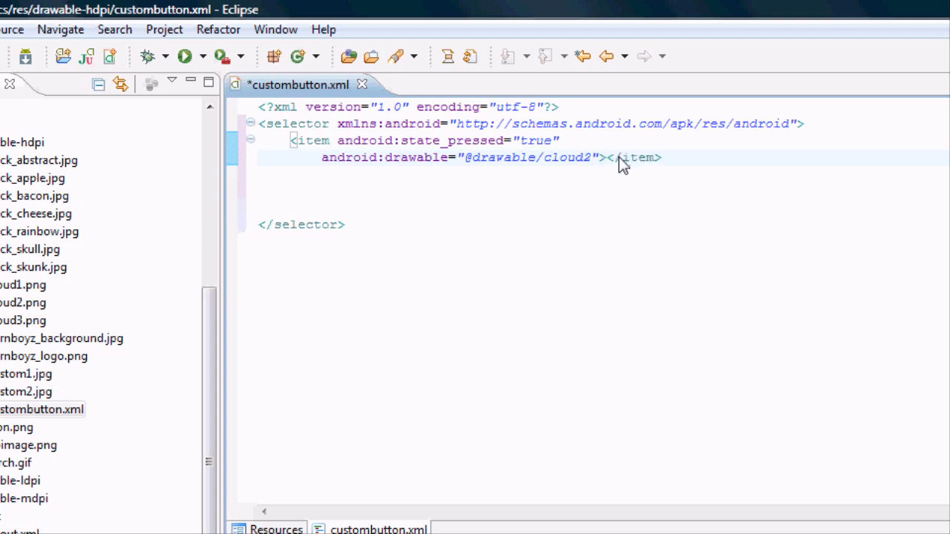
pyautogui.moveTo(704, 173)
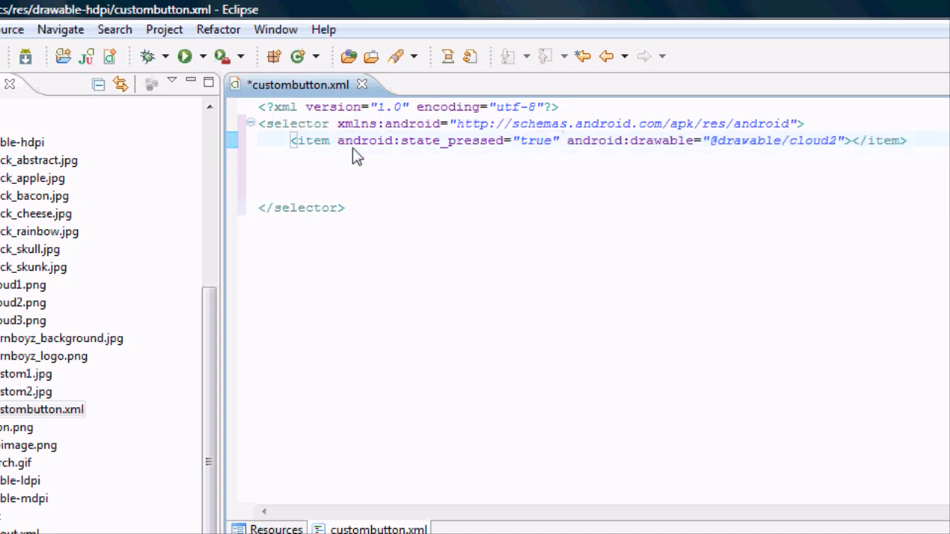
pyautogui.moveTo(344, 151)
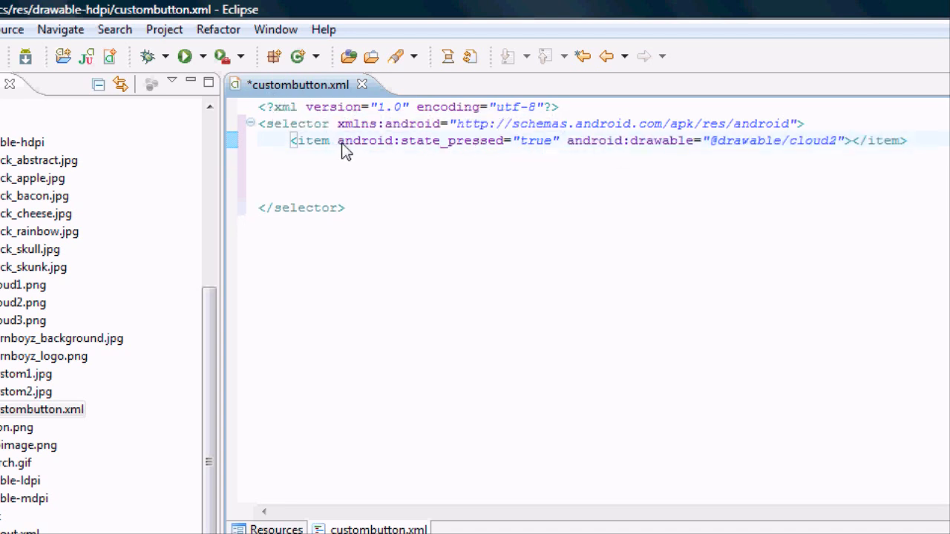
pyautogui.moveTo(341, 140); pyautogui.dragTo(549, 140)
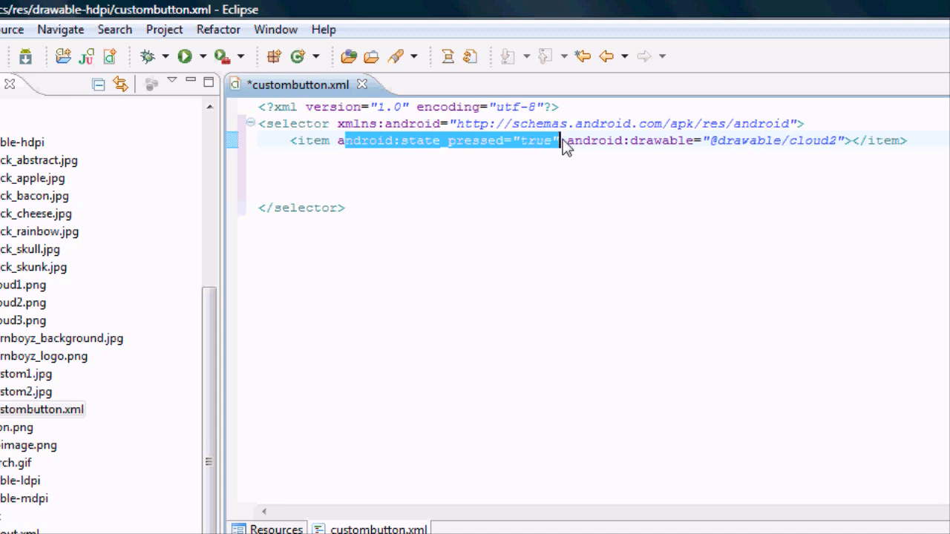
pyautogui.doubleClick(659, 139)
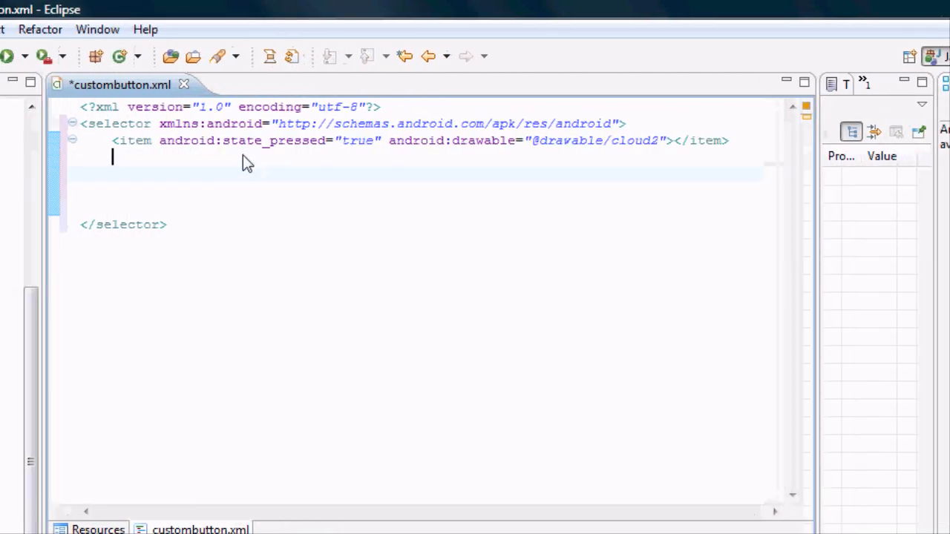
# Step: Paste a second item and change it to state_focused with the cloud3 drawable
pyautogui.write('<item android:state_pressed="true" android:drawable="@drawable/cloud2"></item>')
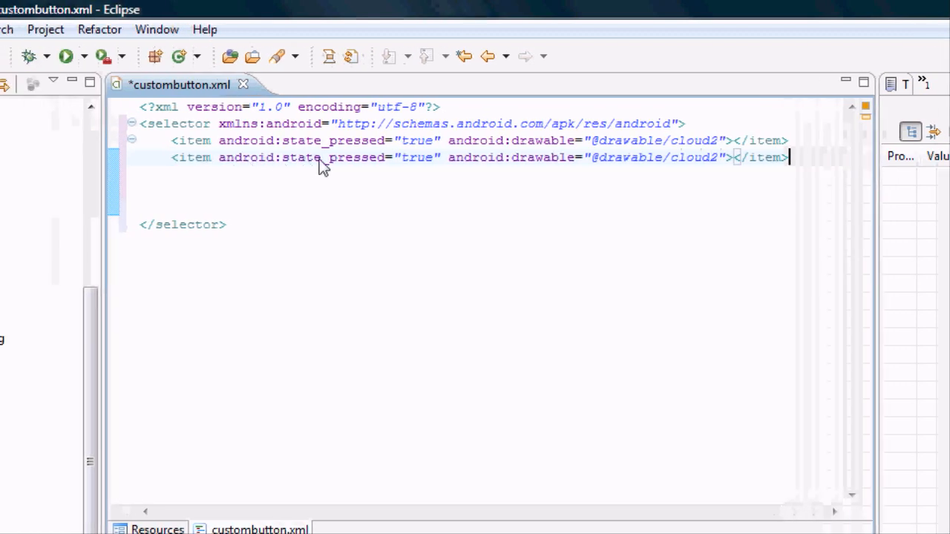
pyautogui.doubleClick(345, 158)
pyautogui.write('fo')
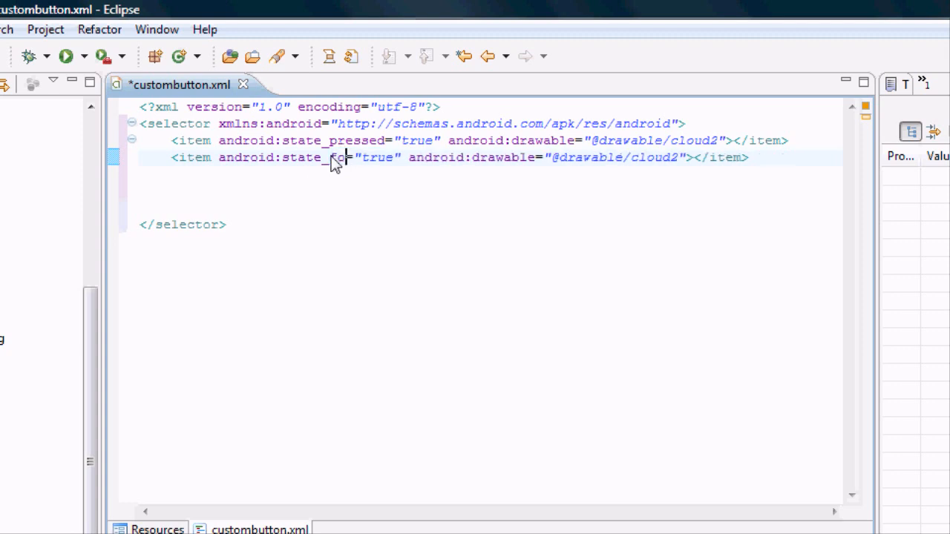
pyautogui.write('u')
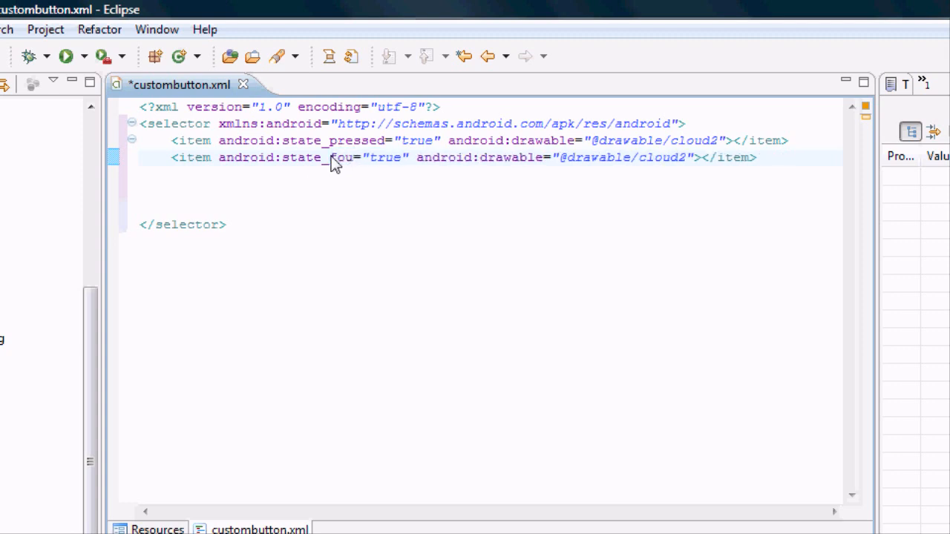
pyautogui.write('cus')
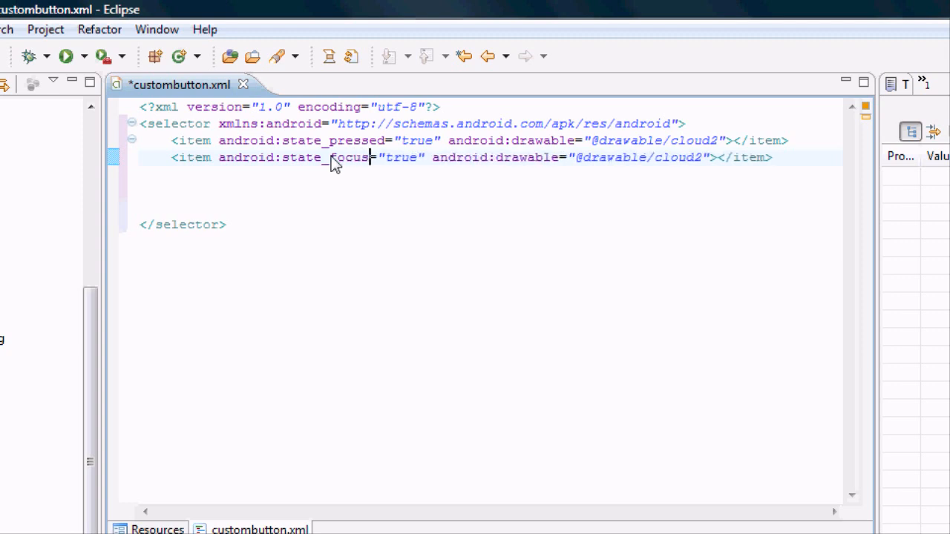
pyautogui.write('ed')
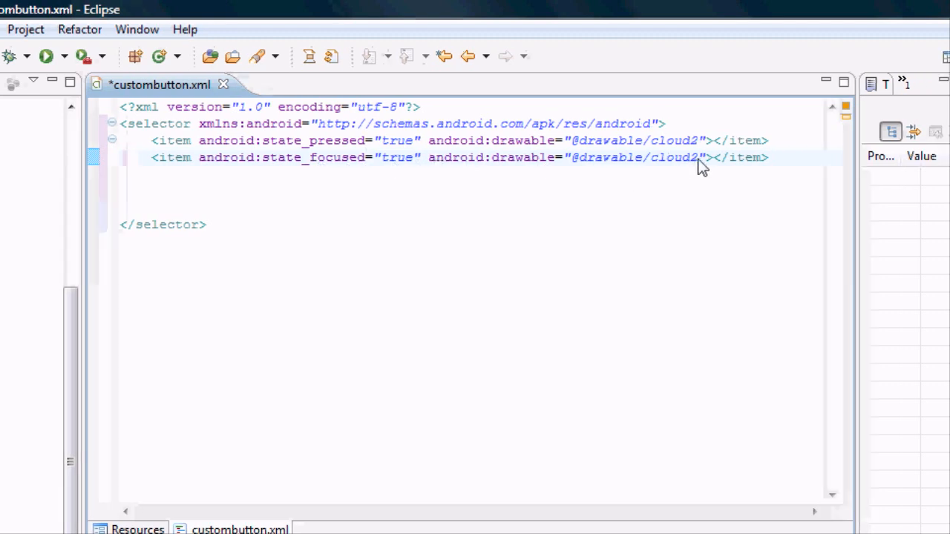
pyautogui.press('BackSpace')
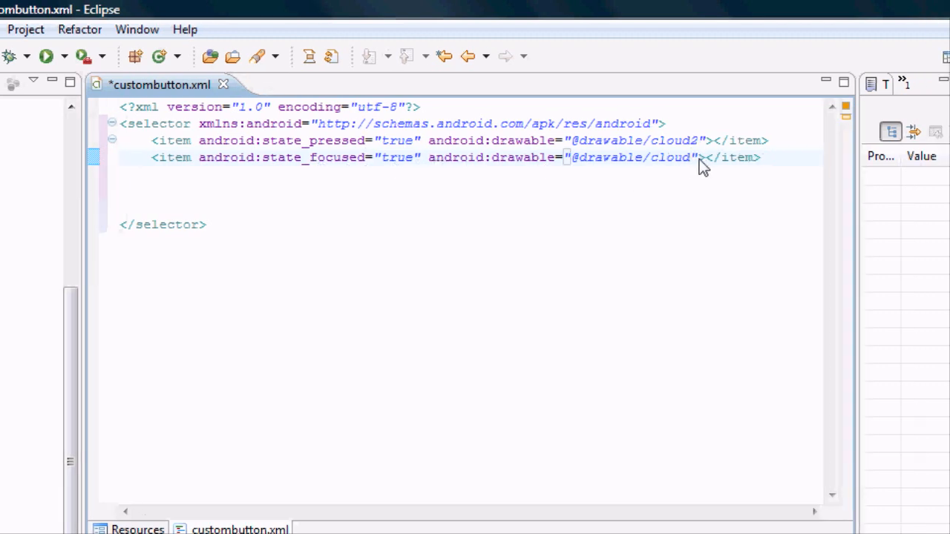
pyautogui.write('3')
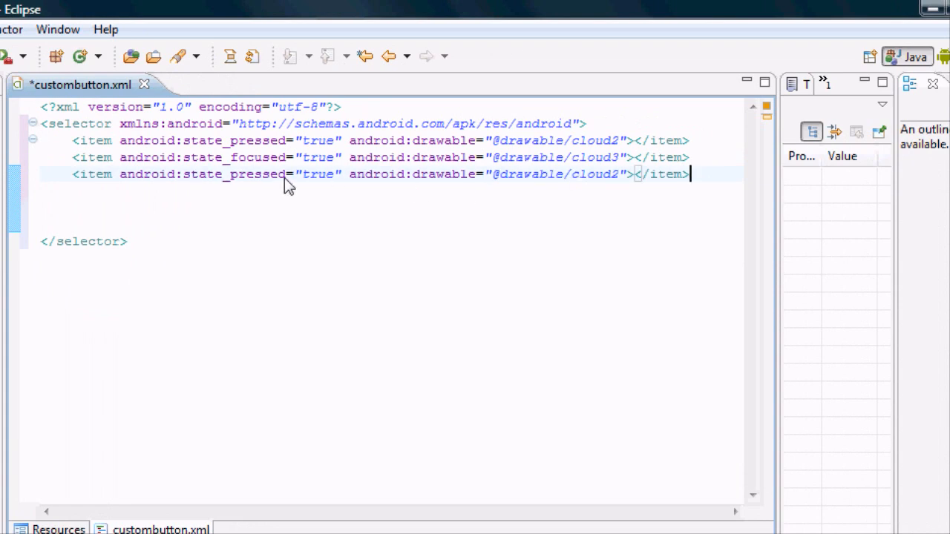
pyautogui.moveTo(324, 184)
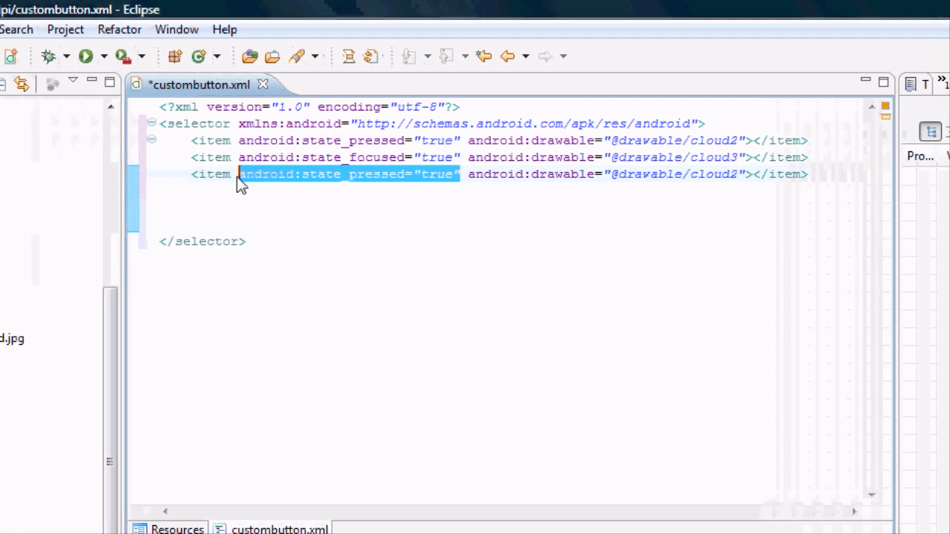
# Step: Strip the state attribute from the third item so it defaults to cloud1, and save
pyautogui.press('Delete')
pyautogui.write('1')
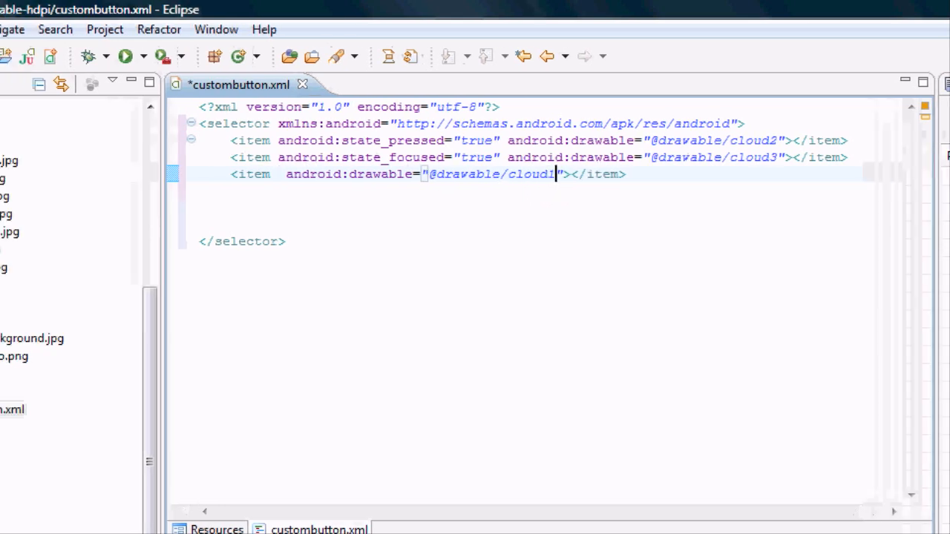
pyautogui.press('ctrl+s')
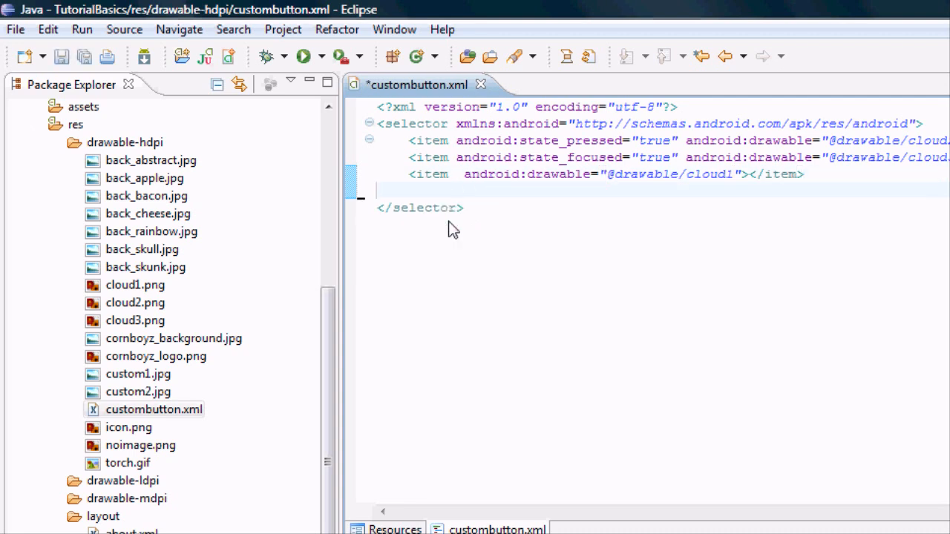
pyautogui.moveTo(528, 259)
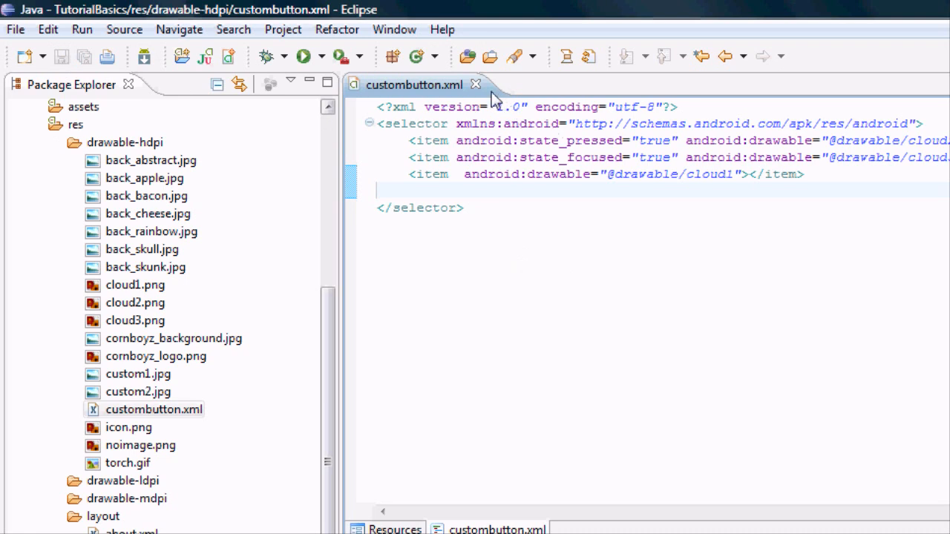
pyautogui.moveTo(478, 118)
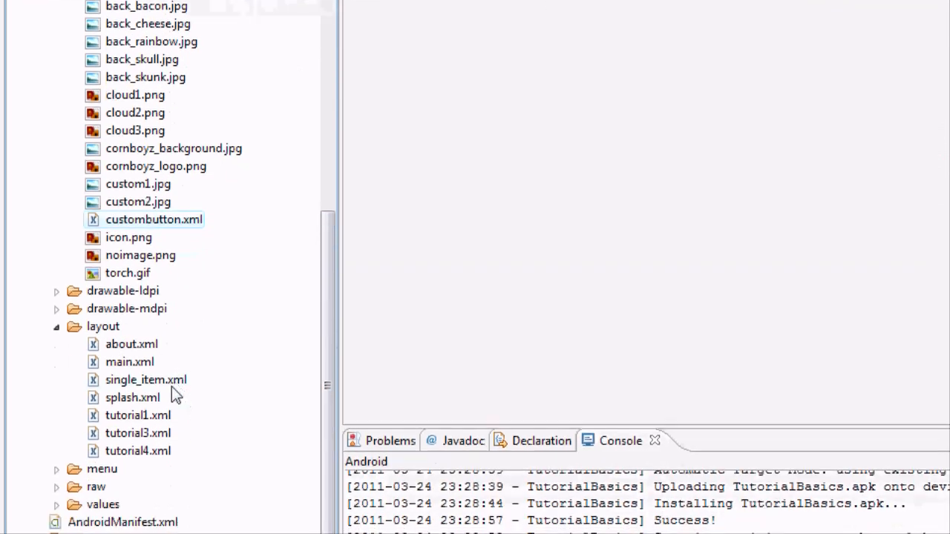
# Step: In main.xml, relabel the tutorial5 button as "Graphics"
pyautogui.doubleClick(131, 363)
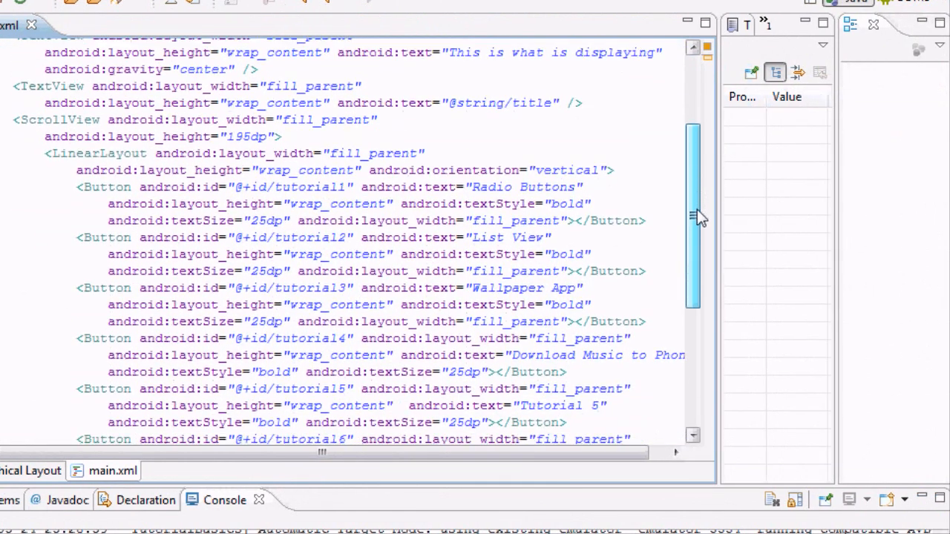
pyautogui.scroll(-3)
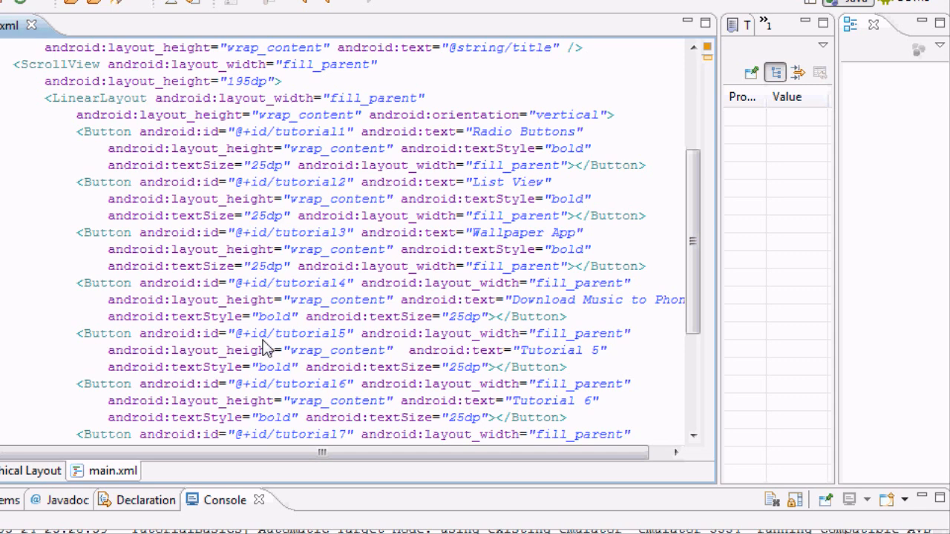
pyautogui.doubleClick(319, 333)
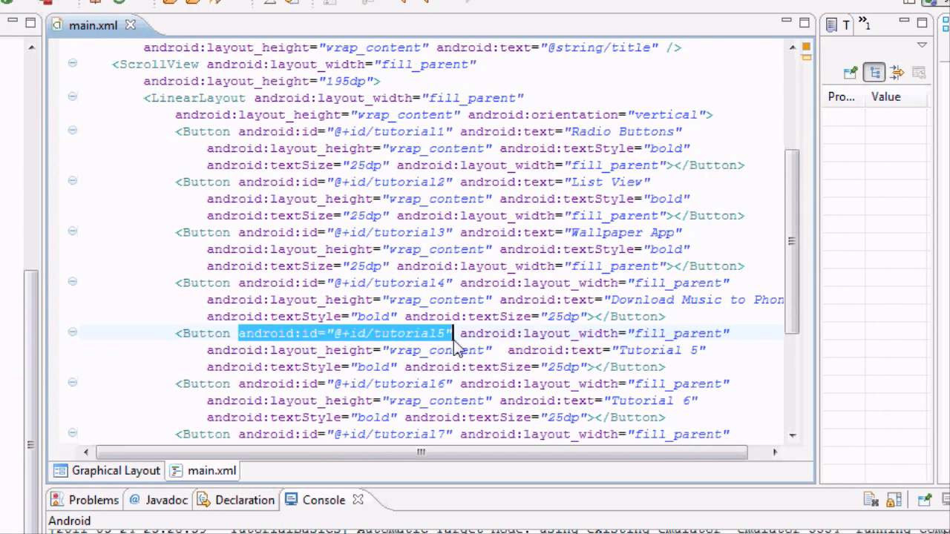
pyautogui.doubleClick(646, 350)
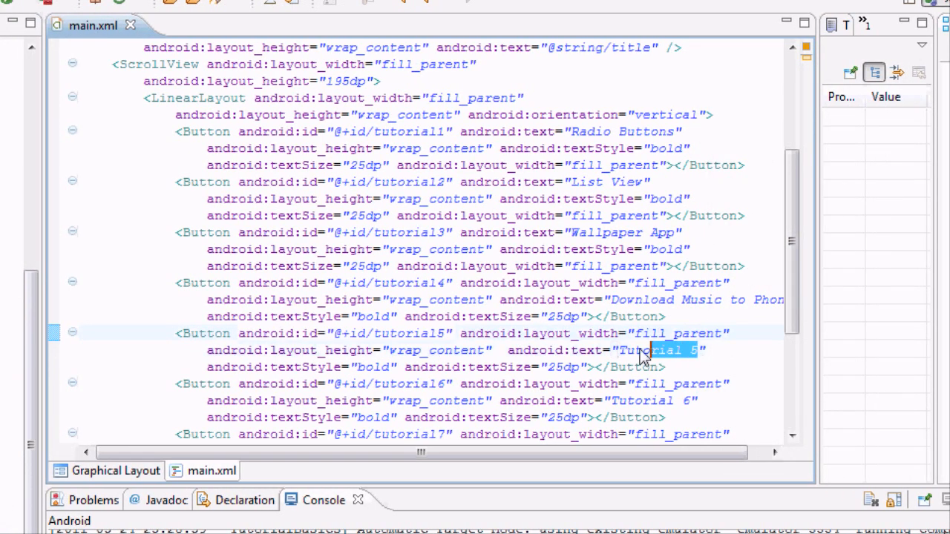
pyautogui.write('Graph')
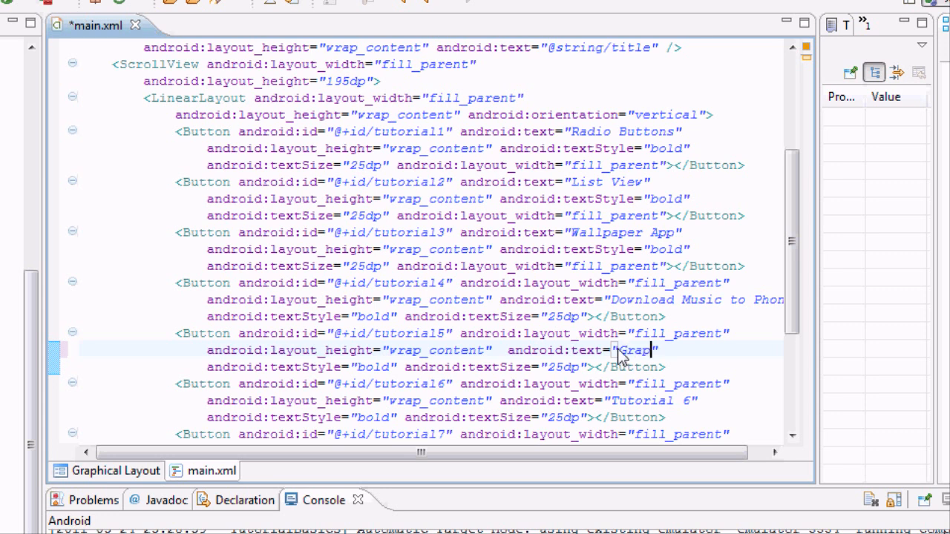
pyautogui.write('hics')
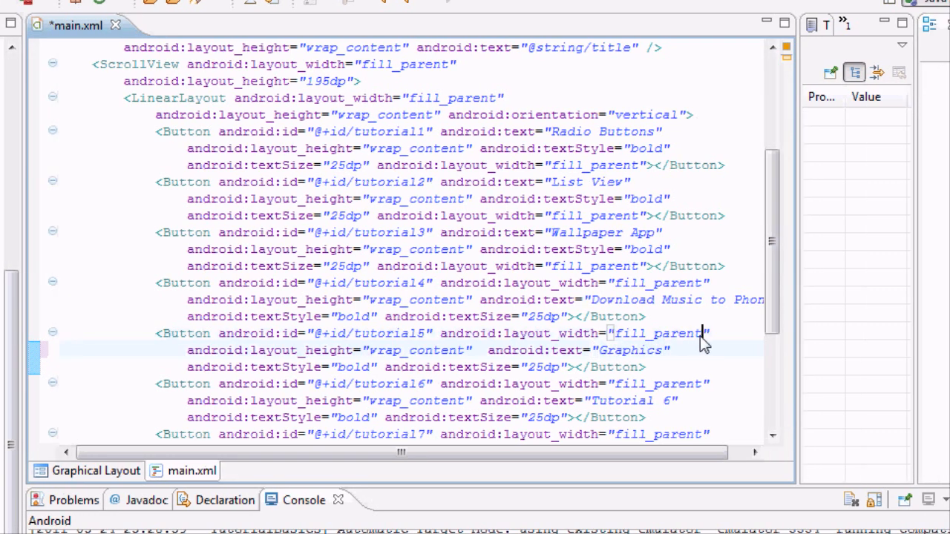
# Step: Change the Graphics button's layout_width from fill_parent to wrap_content
pyautogui.doubleClick(653, 333)
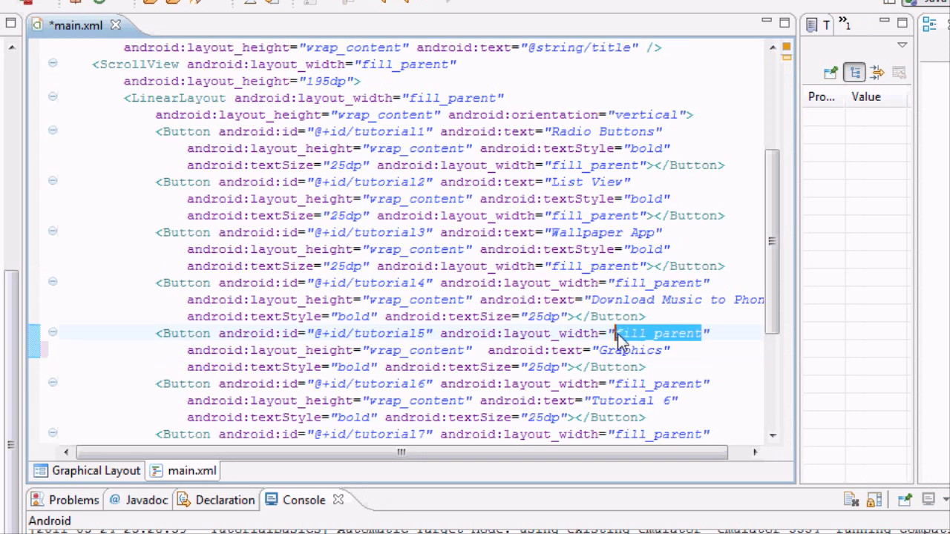
pyautogui.moveTo(622, 358)
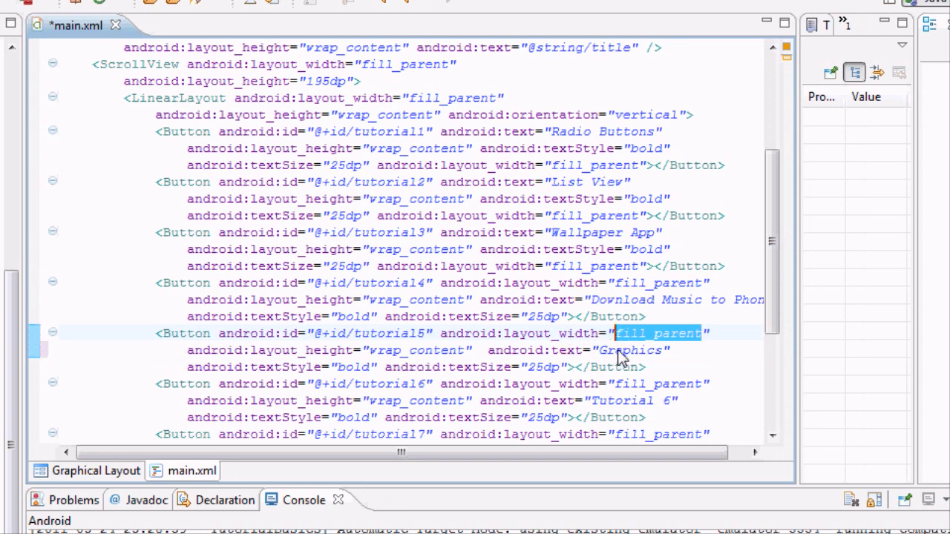
pyautogui.write('wrap')
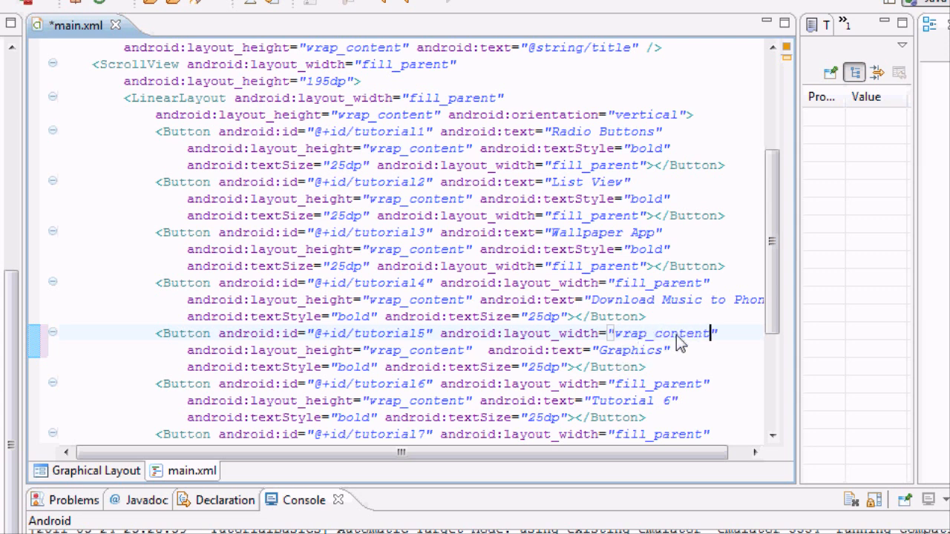
pyautogui.moveTo(400, 355)
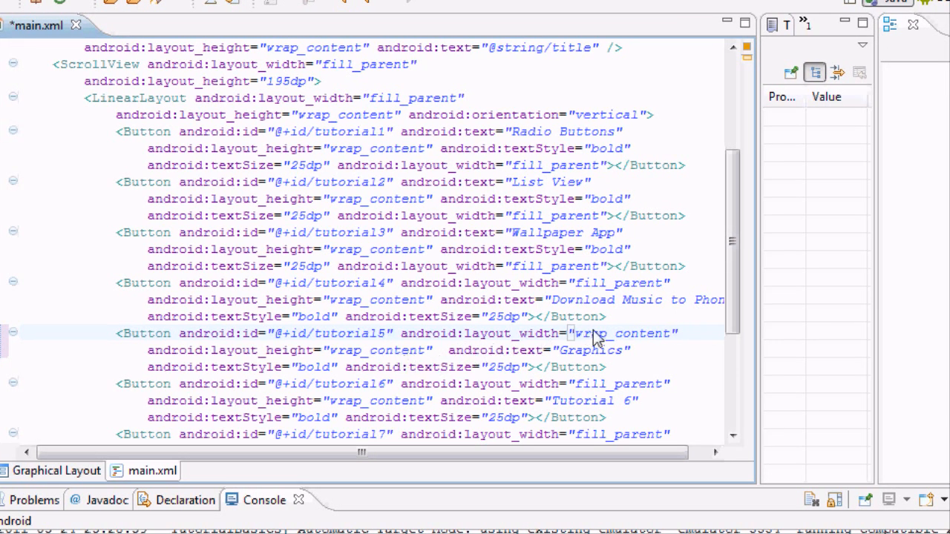
pyautogui.moveTo(349, 349)
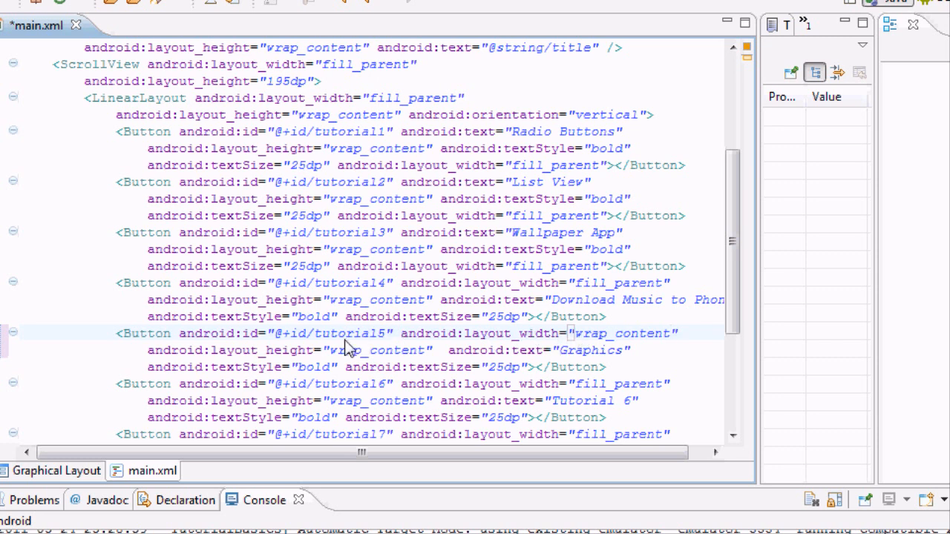
pyautogui.moveTo(532, 344)
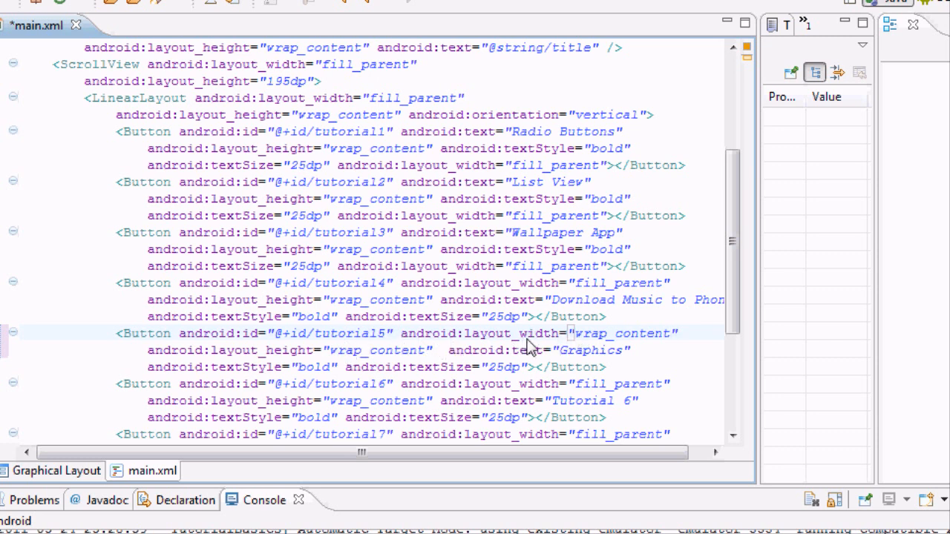
pyautogui.moveTo(661, 353)
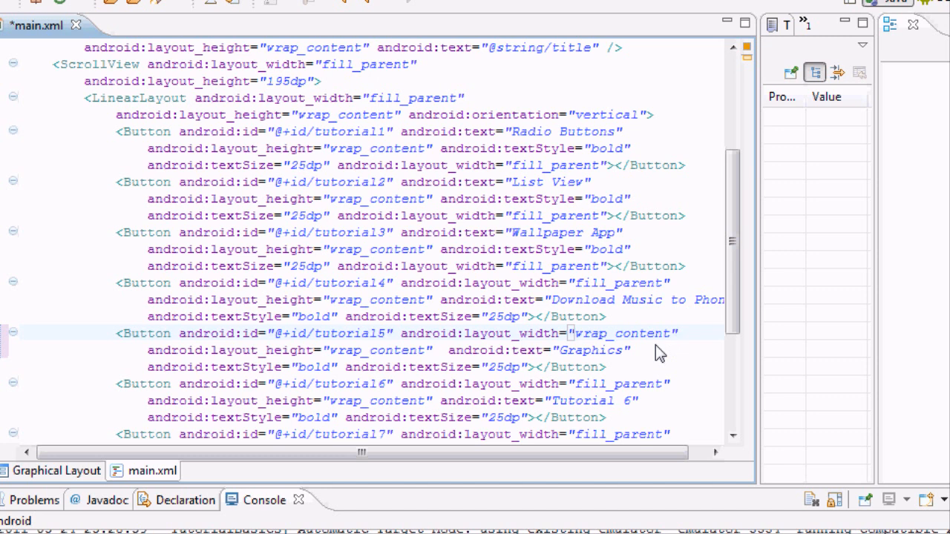
pyautogui.click(668, 332)
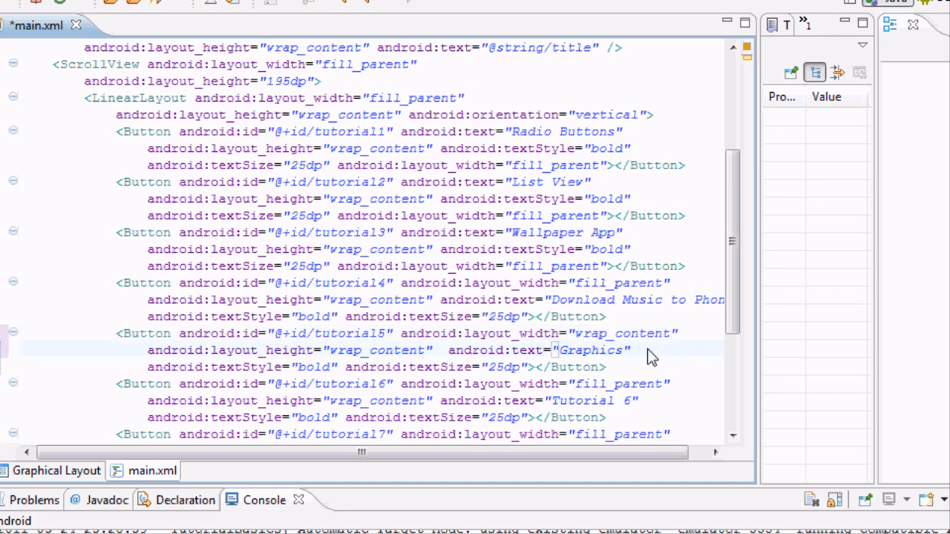
pyautogui.press('Return')
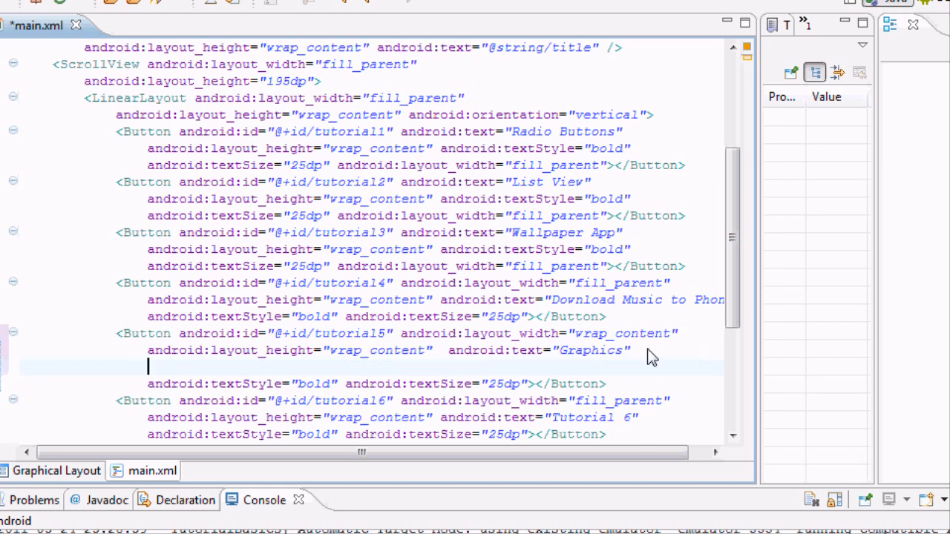
pyautogui.write('android:background="@drawable/custombutton')
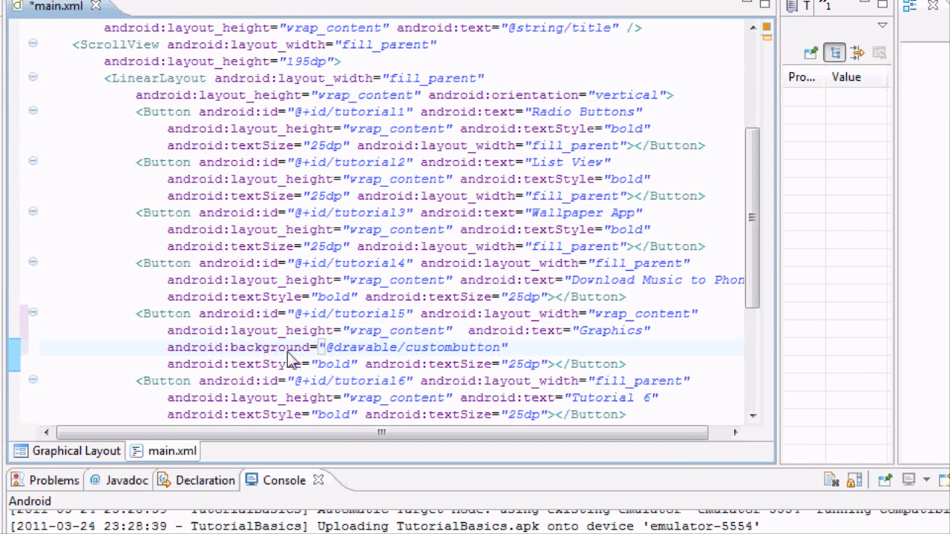
pyautogui.moveTo(251, 353)
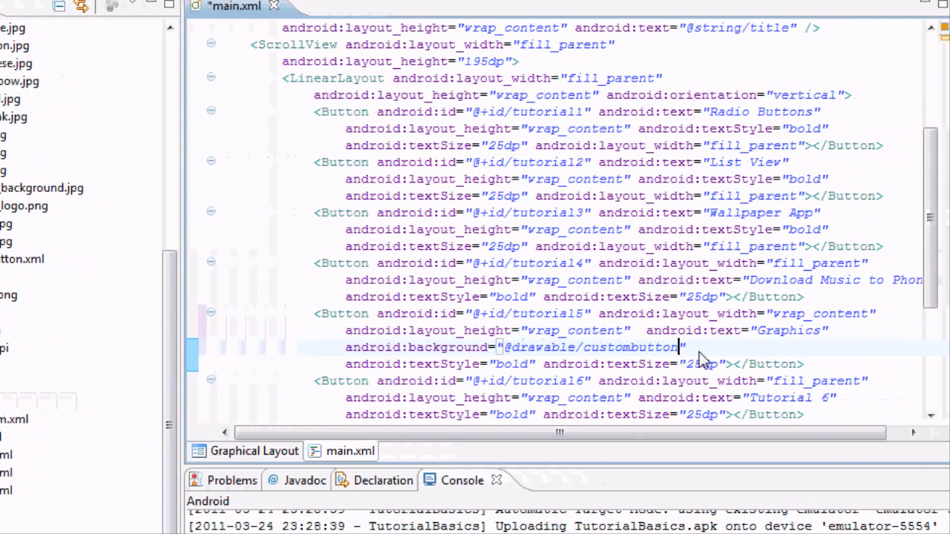
pyautogui.moveTo(653, 360)
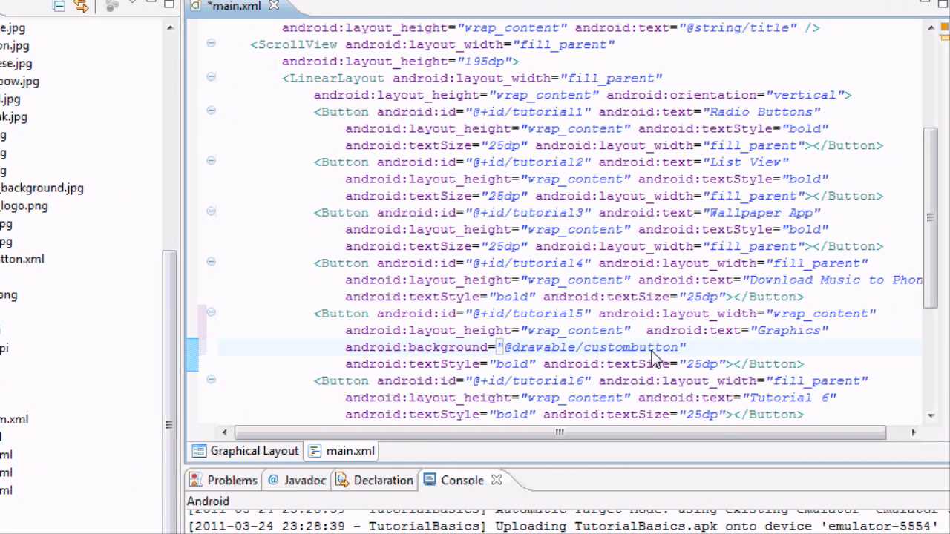
pyautogui.write('android:layout_')
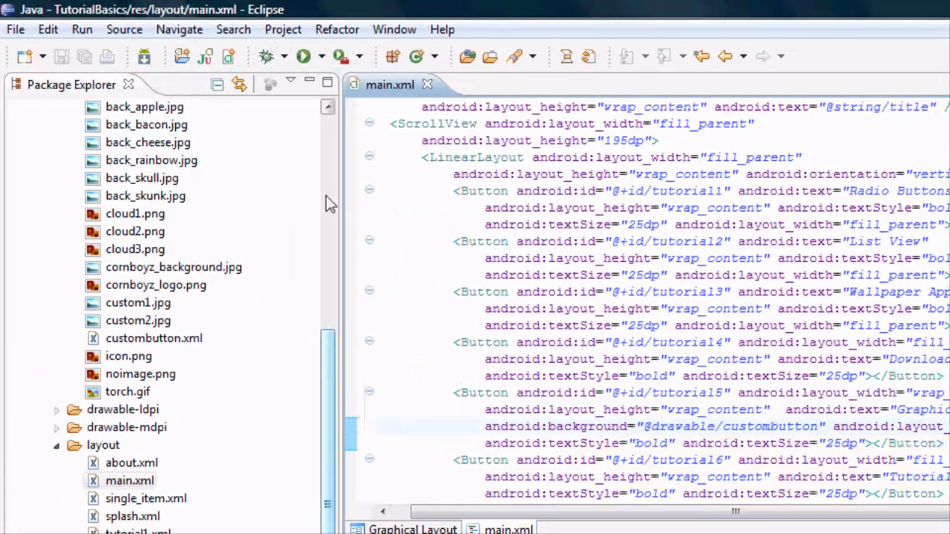
pyautogui.rightClick(82, 143)
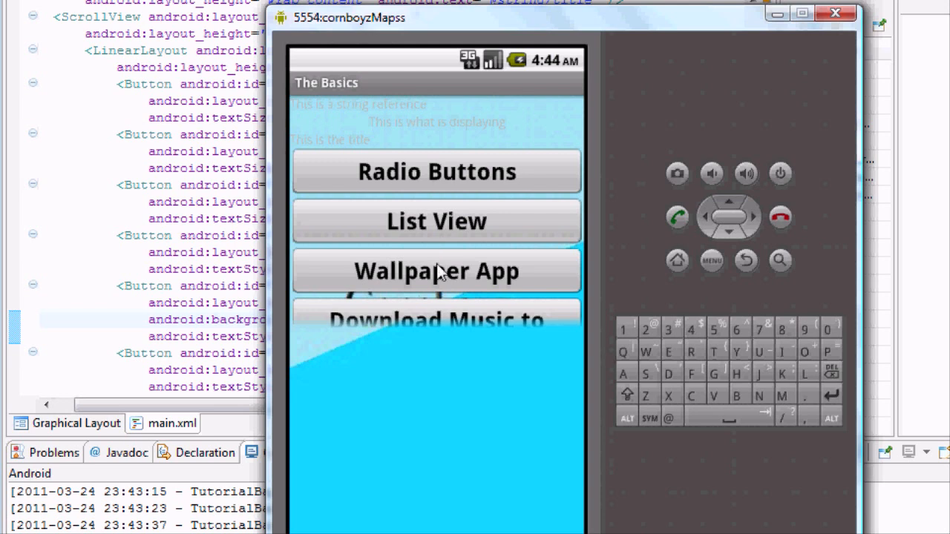
# Step: Scroll to the Graphics button and check its cloud image changes when pressed and focused
pyautogui.scroll(-3)
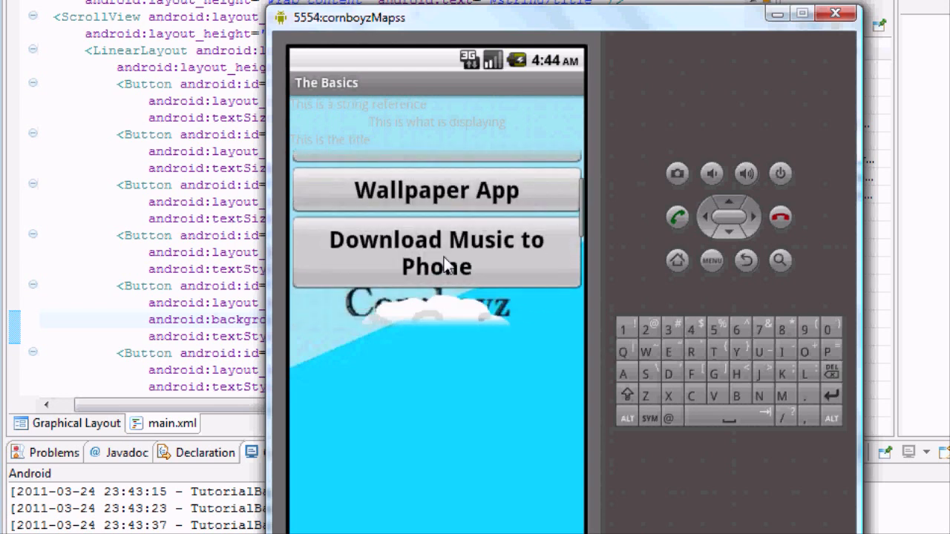
pyautogui.scroll(3)
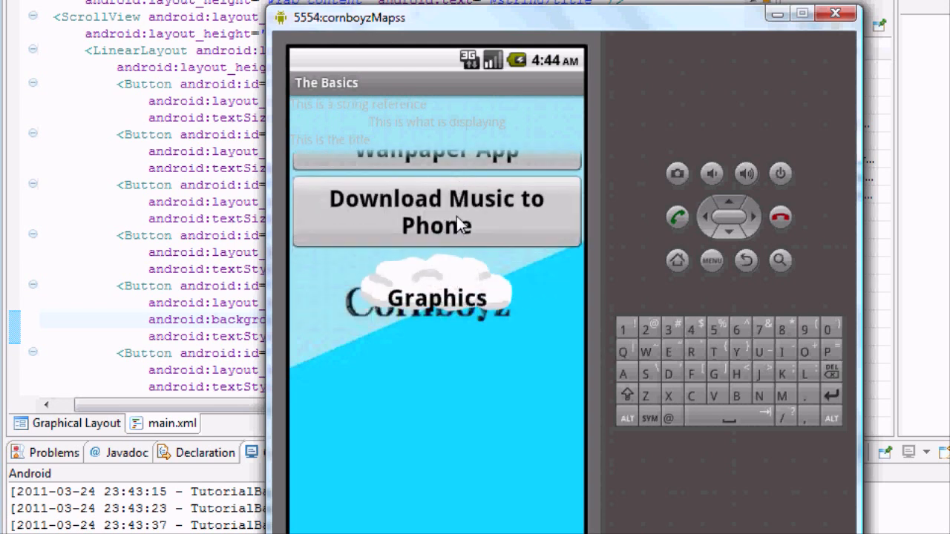
pyautogui.scroll(-3)
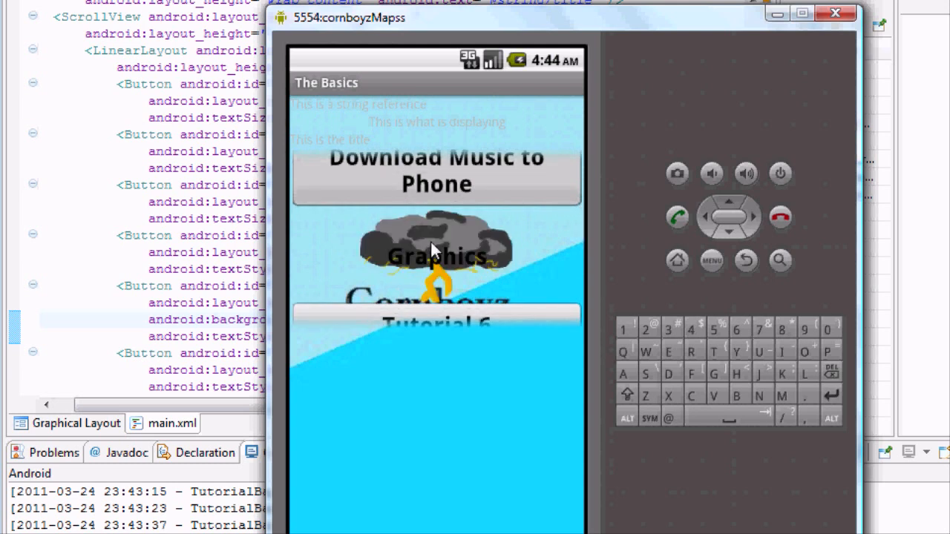
pyautogui.moveTo(339, 249)
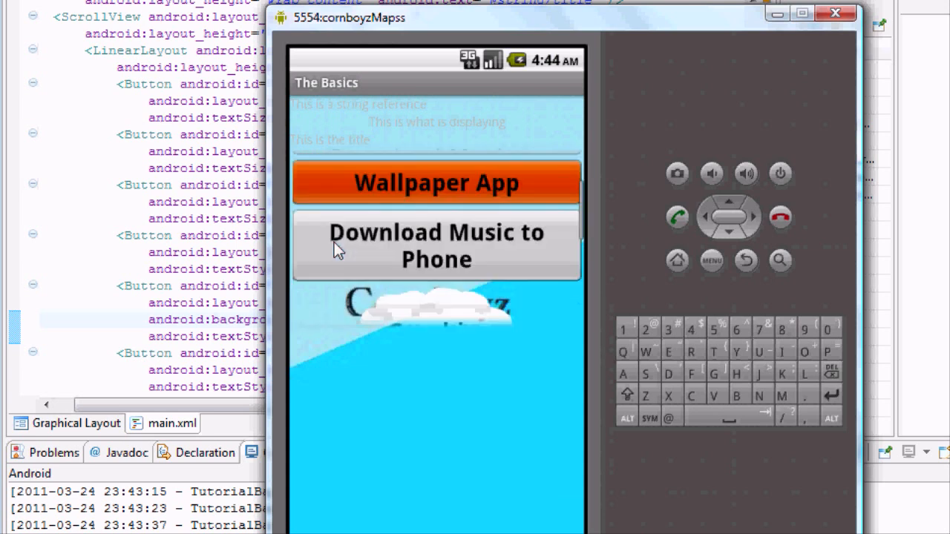
pyautogui.scroll(-3)
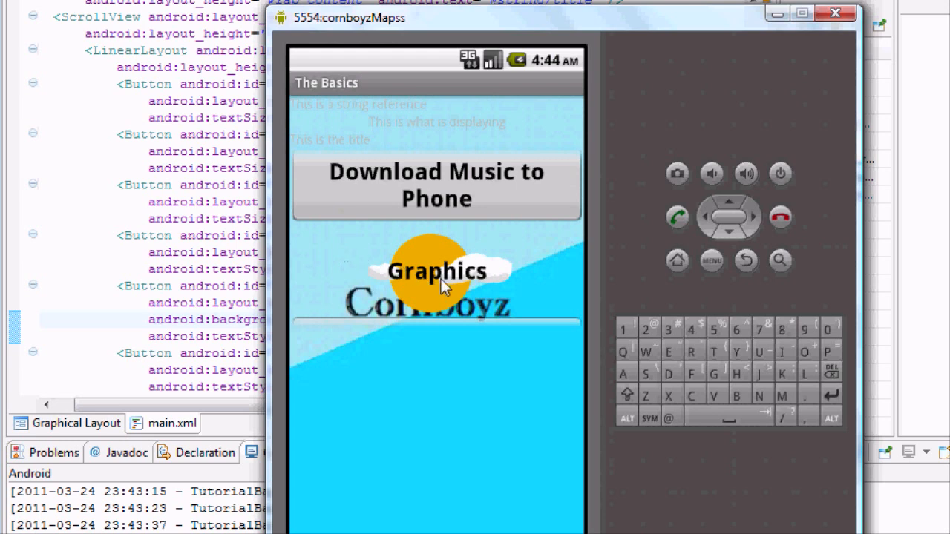
pyautogui.scroll(-3)
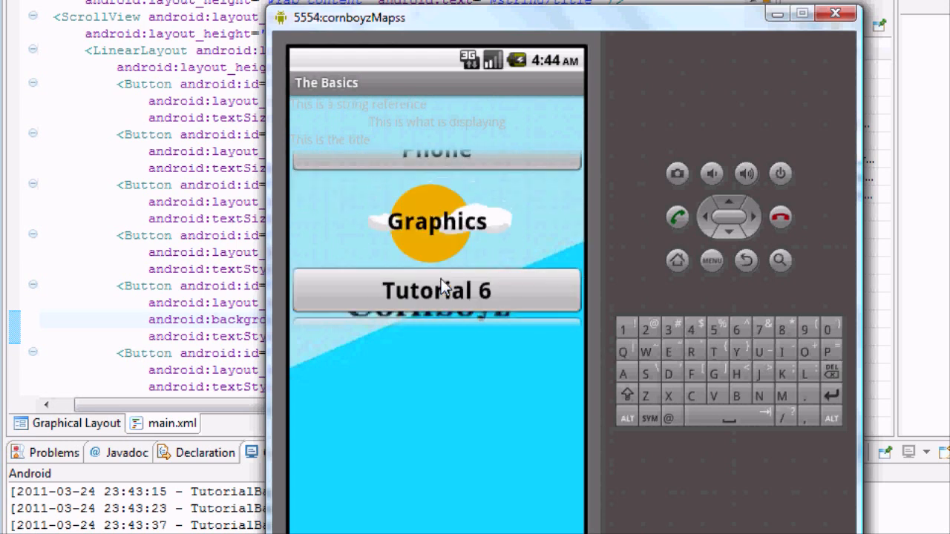
pyautogui.moveTo(457, 238)
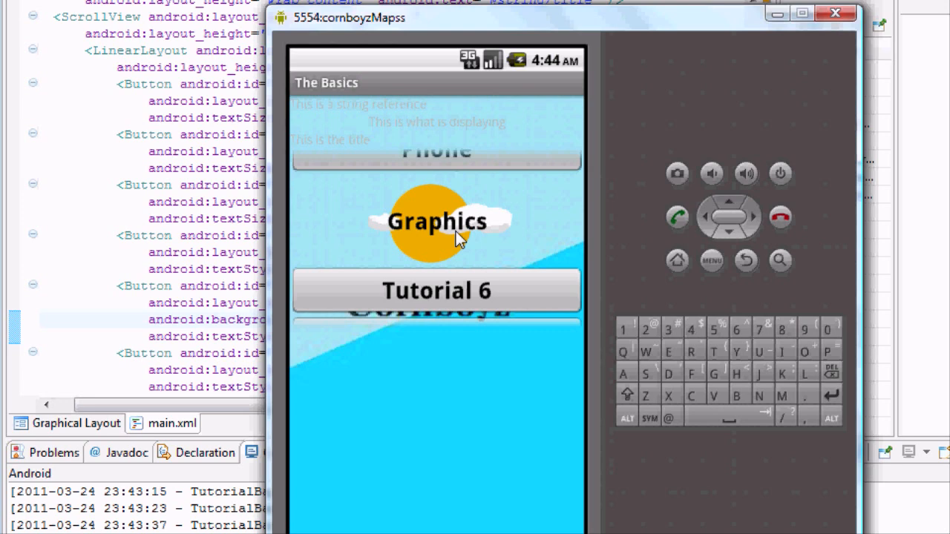
pyautogui.moveTo(517, 232)
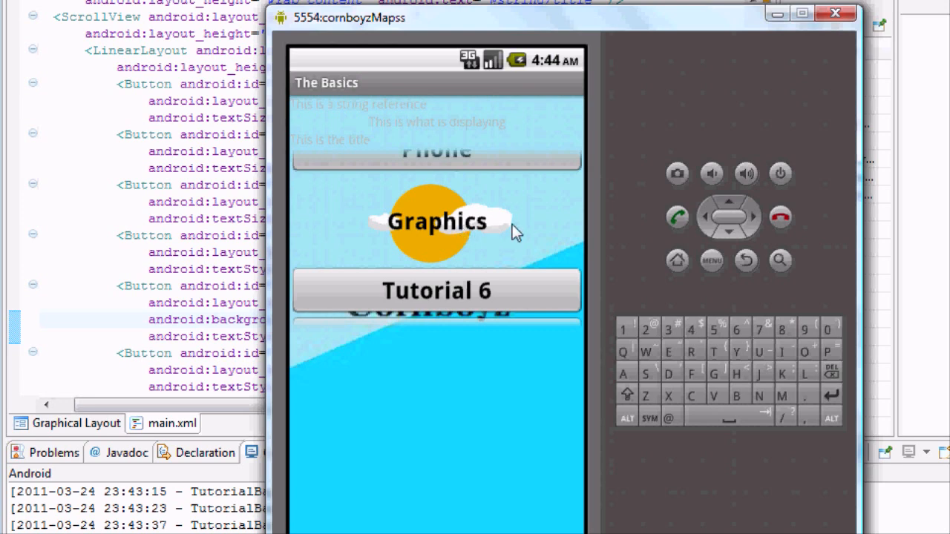